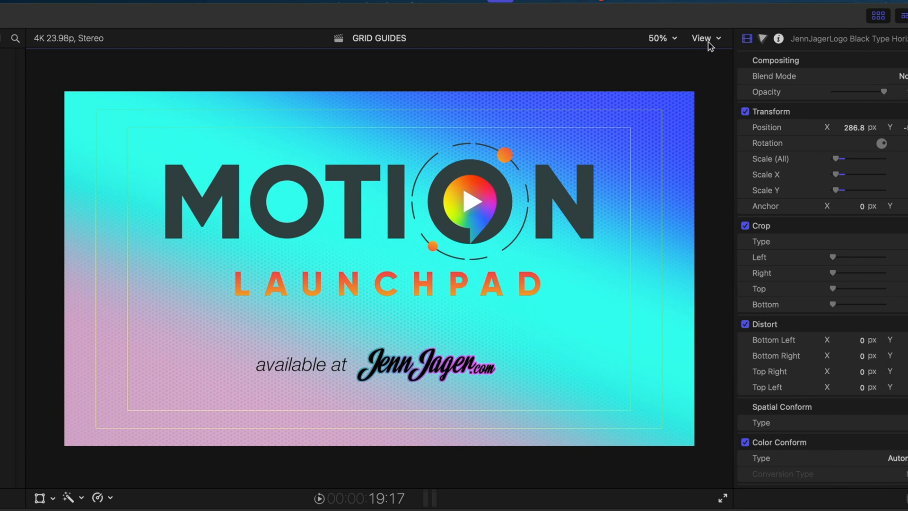
- Create a blank Final Cut Generator project using the 4K Ultra HD, 60 fps preset
{"action": "left_click", "coordinate": [702, 39]}
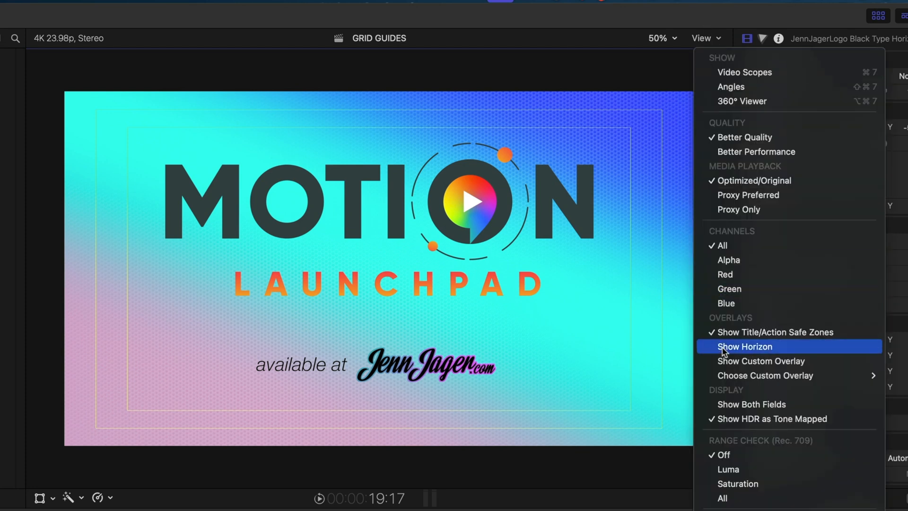
{"action": "left_click", "coordinate": [745, 347]}
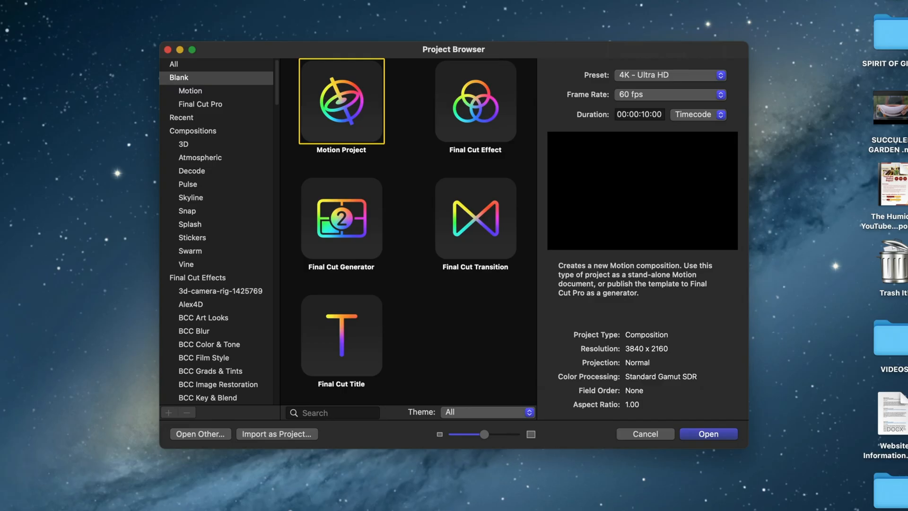
{"action": "mouse_move", "coordinate": [363, 204]}
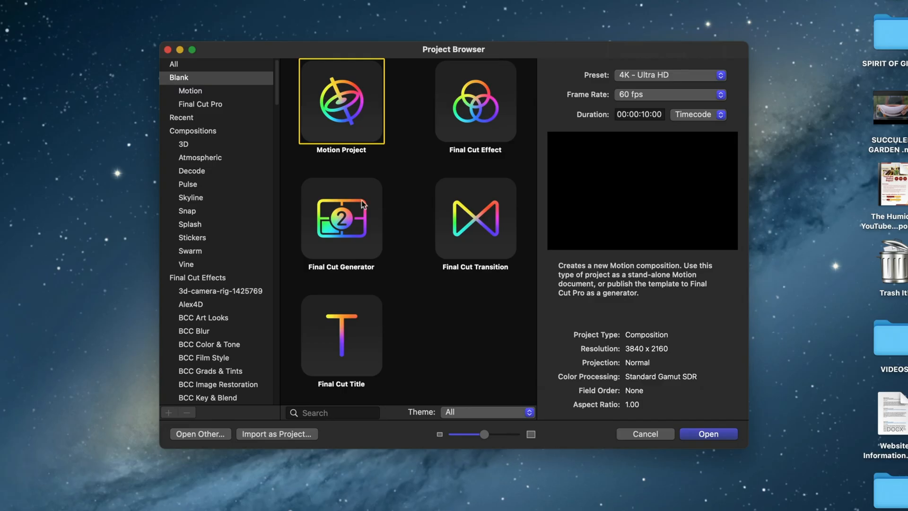
{"action": "left_click", "coordinate": [341, 218]}
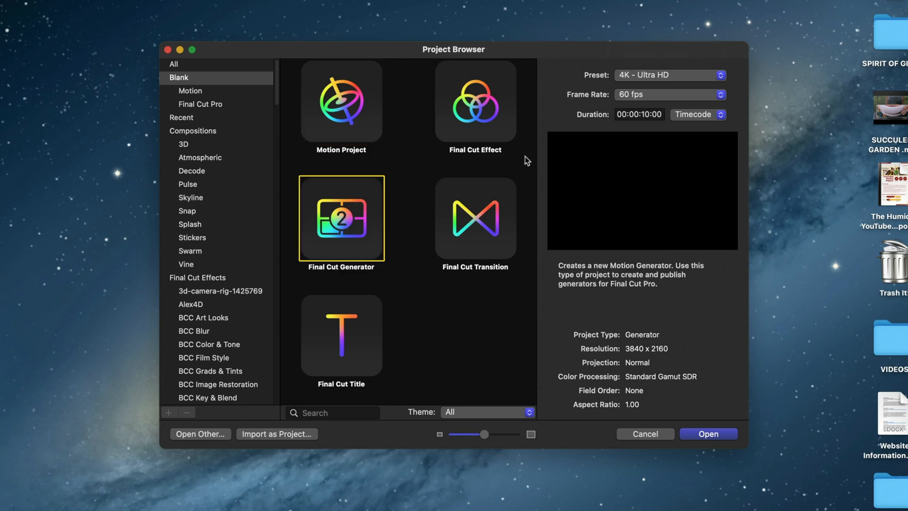
{"action": "mouse_move", "coordinate": [609, 146]}
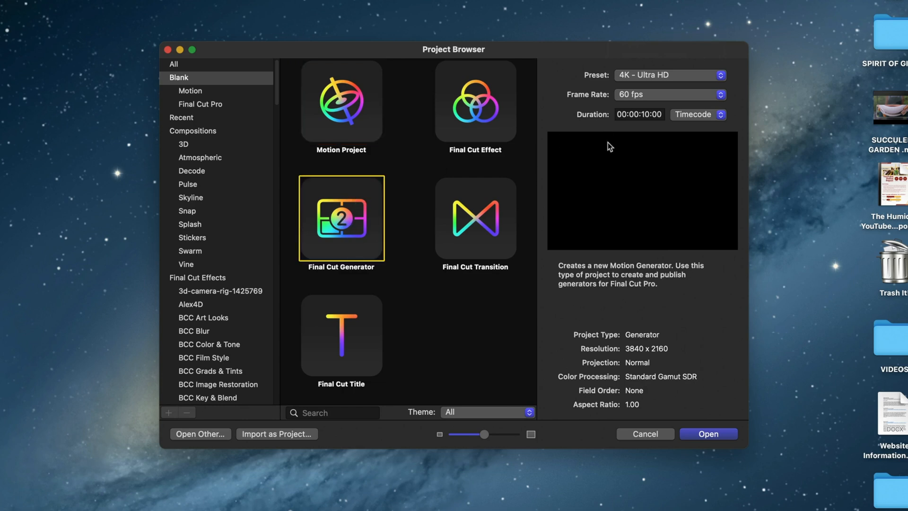
{"action": "left_click", "coordinate": [708, 433]}
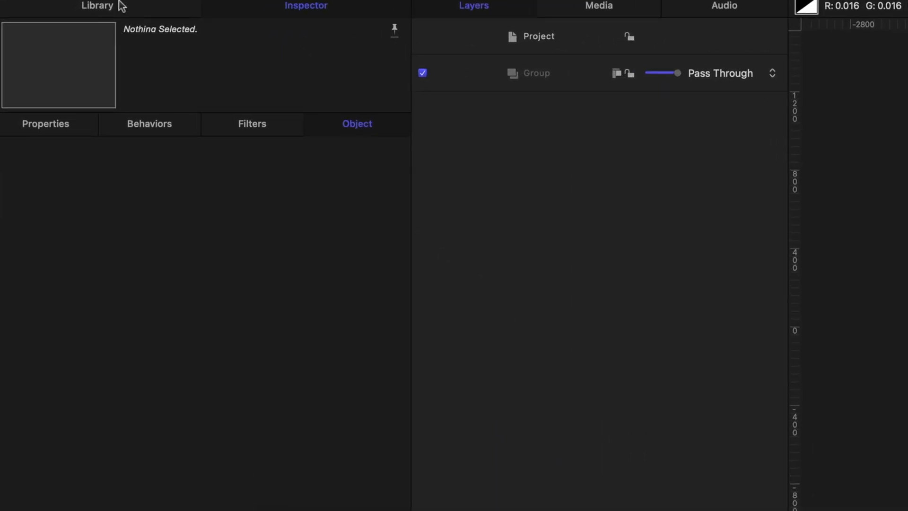
- Add the Library's Grid generator with background opacity 0 and 200-pixel BG width and height
{"action": "left_click", "coordinate": [96, 6]}
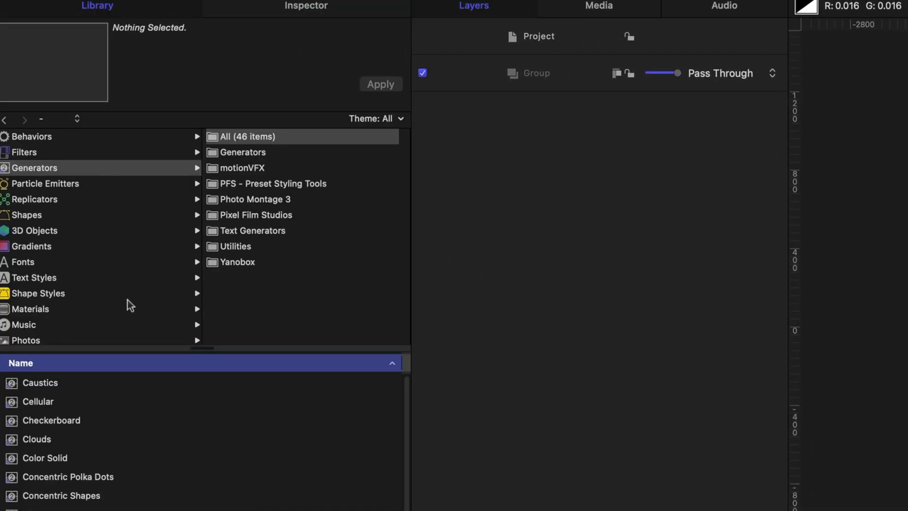
{"action": "left_click", "coordinate": [31, 379]}
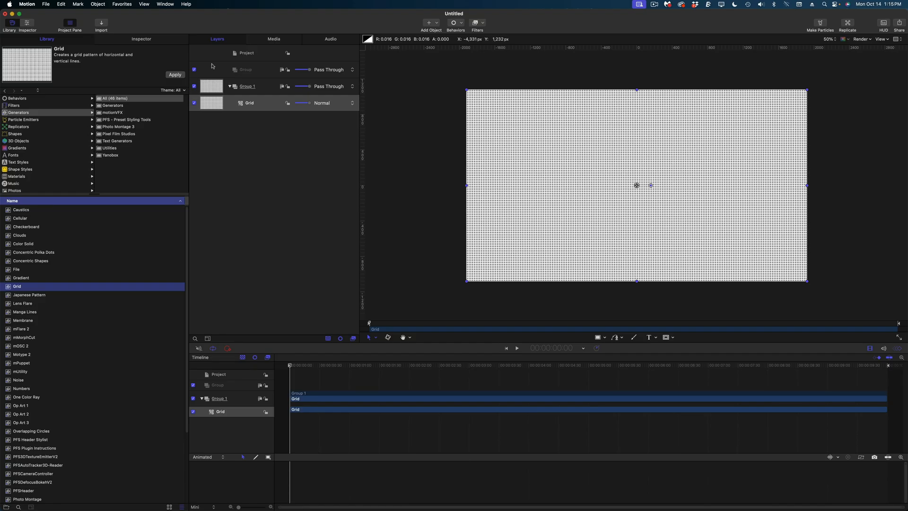
{"action": "left_click", "coordinate": [141, 39]}
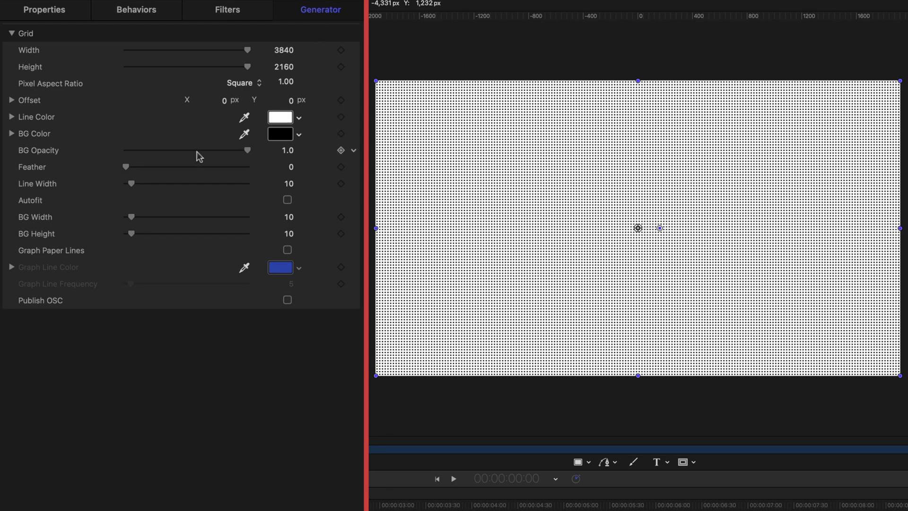
{"action": "left_click_drag", "start_coordinate": [248, 150], "coordinate": [124, 151]}
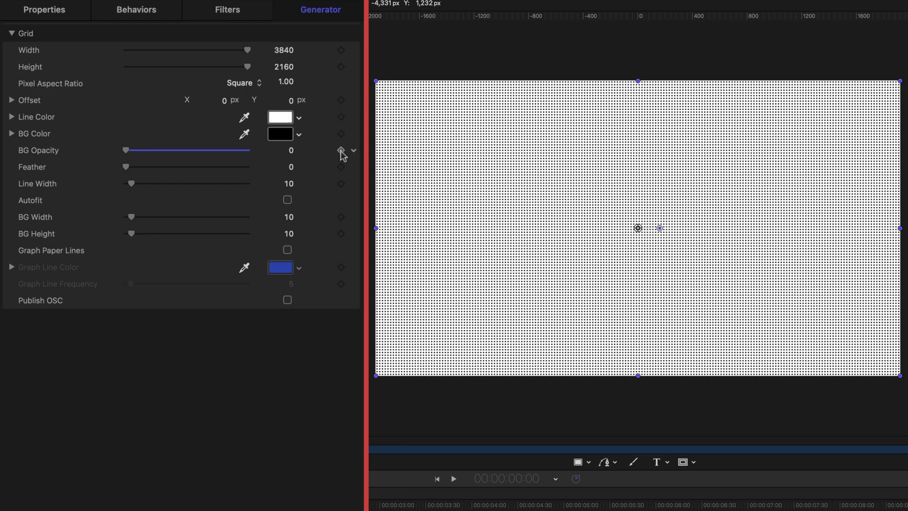
{"action": "mouse_move", "coordinate": [165, 217]}
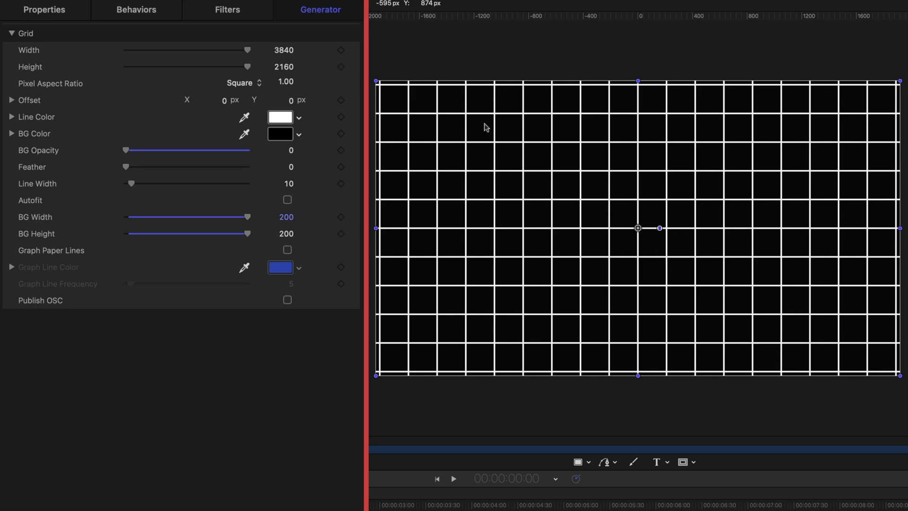
{"action": "mouse_move", "coordinate": [849, 225]}
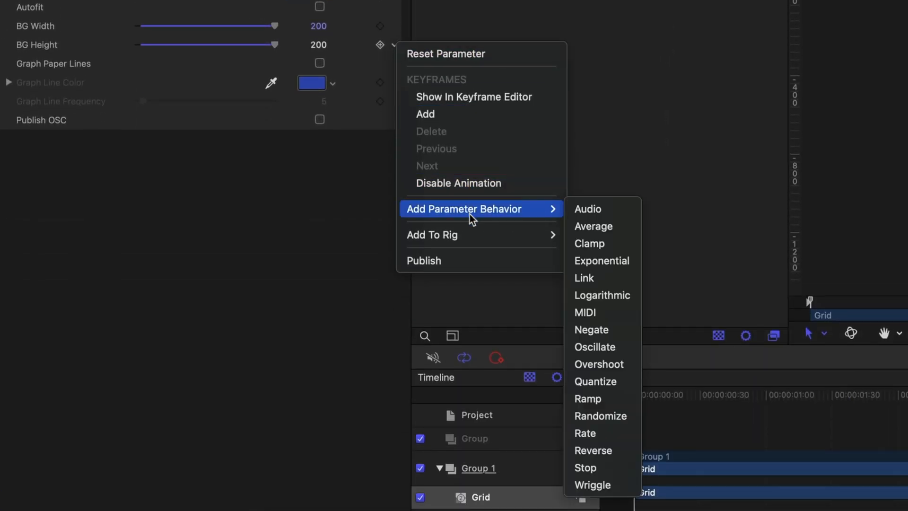
{"action": "mouse_move", "coordinate": [583, 278]}
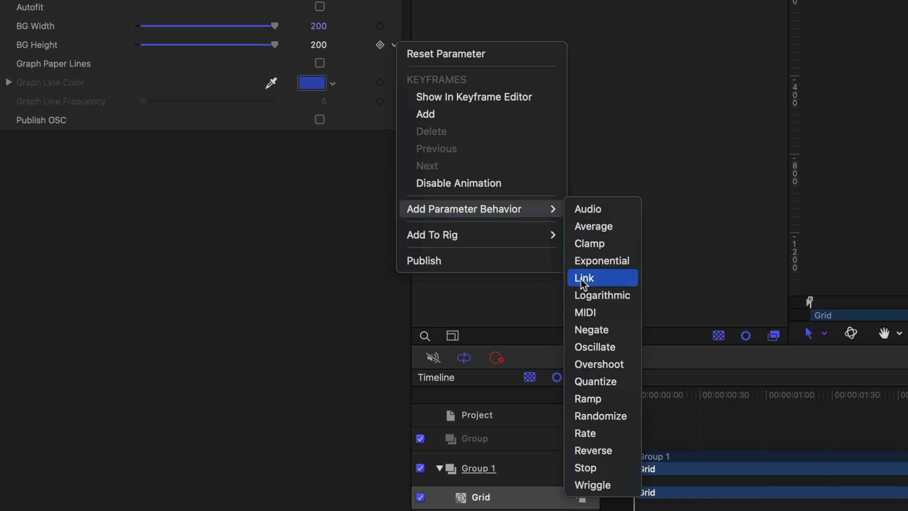
- Add a Link behavior to BG Height with Grid as source and BG Width as source parameter
{"action": "left_click", "coordinate": [584, 278]}
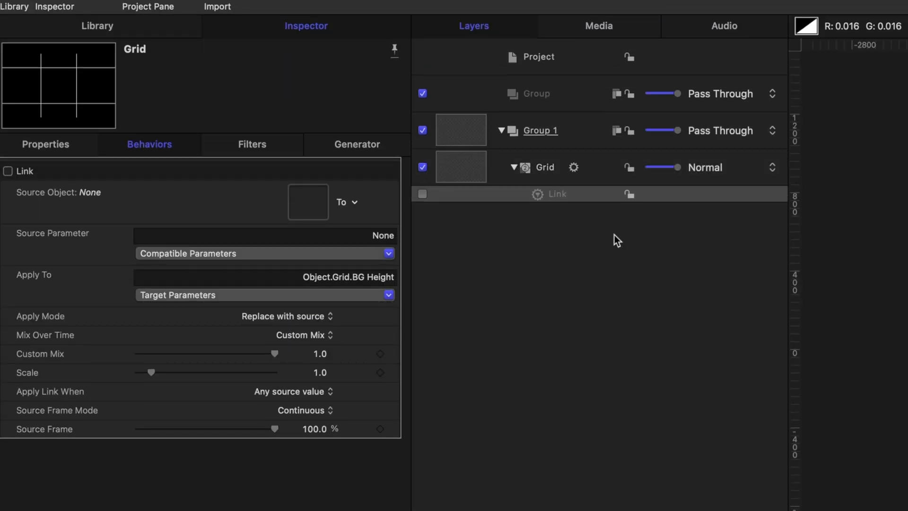
{"action": "mouse_move", "coordinate": [480, 173]}
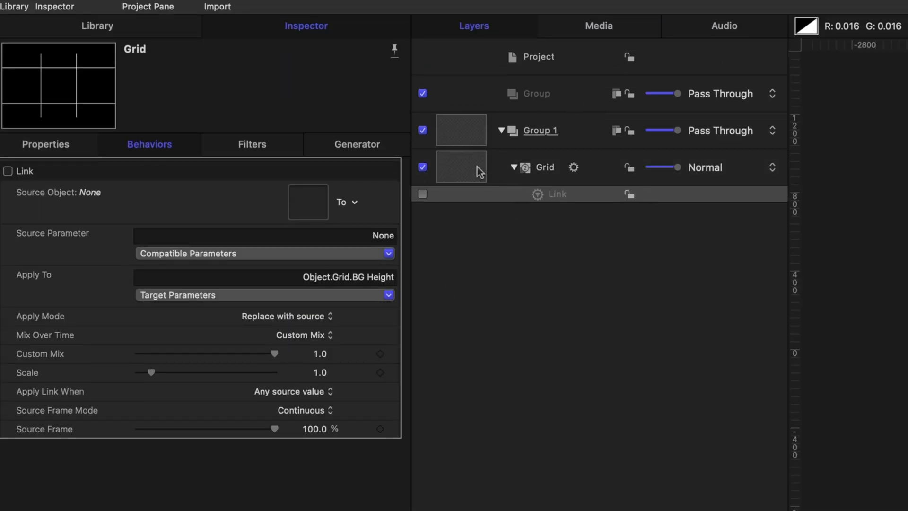
{"action": "left_click", "coordinate": [558, 193]}
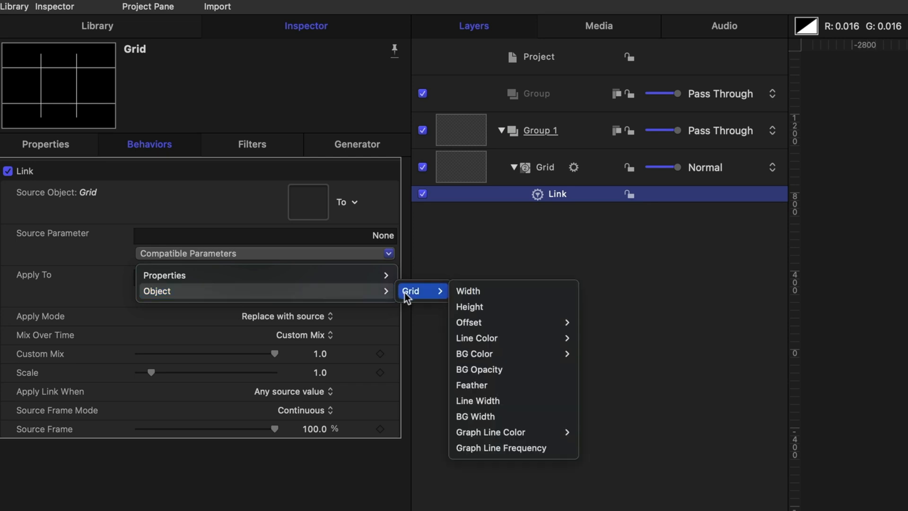
{"action": "mouse_move", "coordinate": [494, 416]}
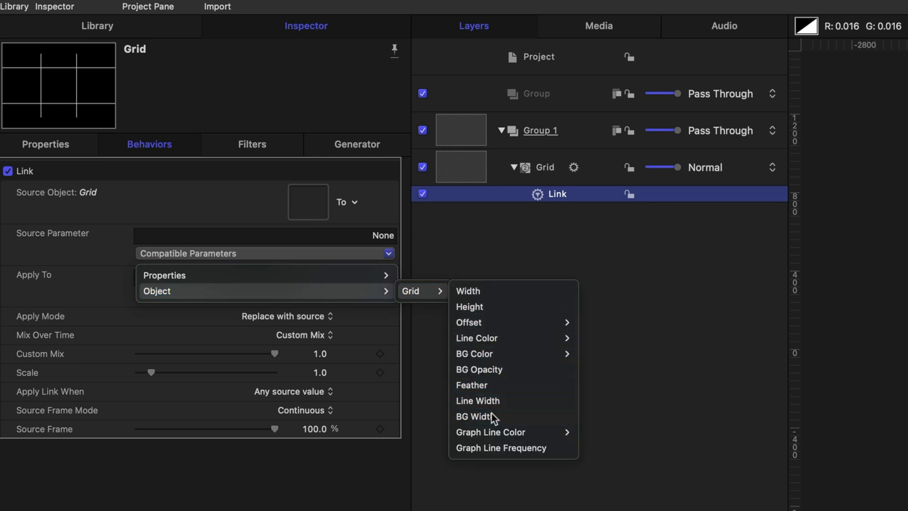
{"action": "left_click", "coordinate": [357, 144]}
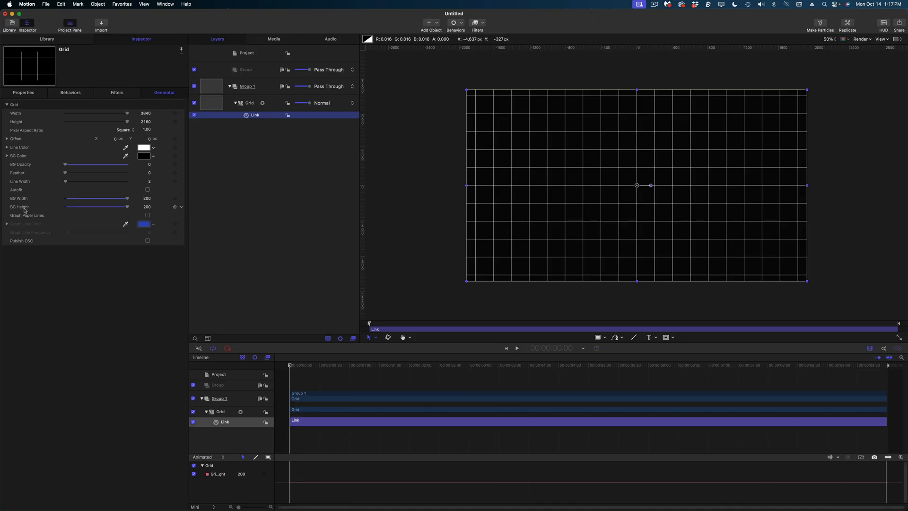
- Drag the BG Height and BG Width sliders to confirm height follows width at 200
{"action": "left_click_drag", "start_coordinate": [127, 207], "coordinate": [117, 207]}
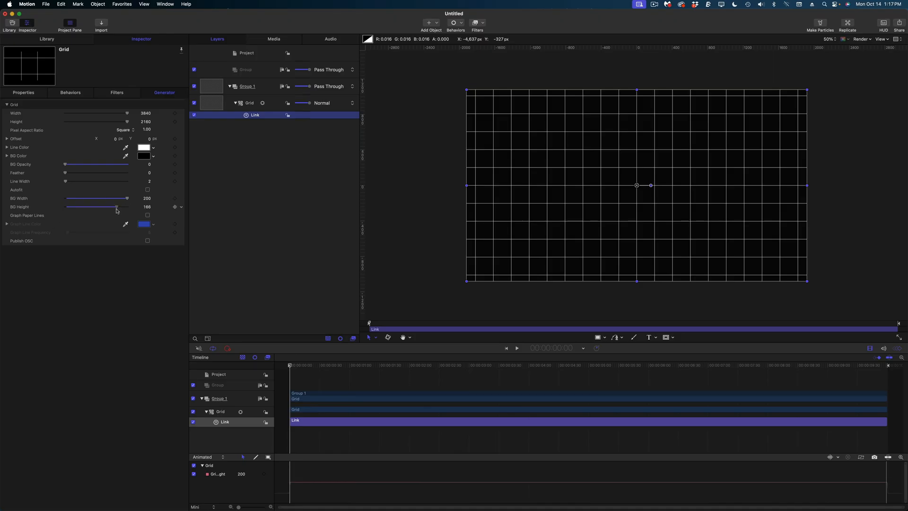
{"action": "left_click_drag", "start_coordinate": [116, 198], "coordinate": [124, 198]}
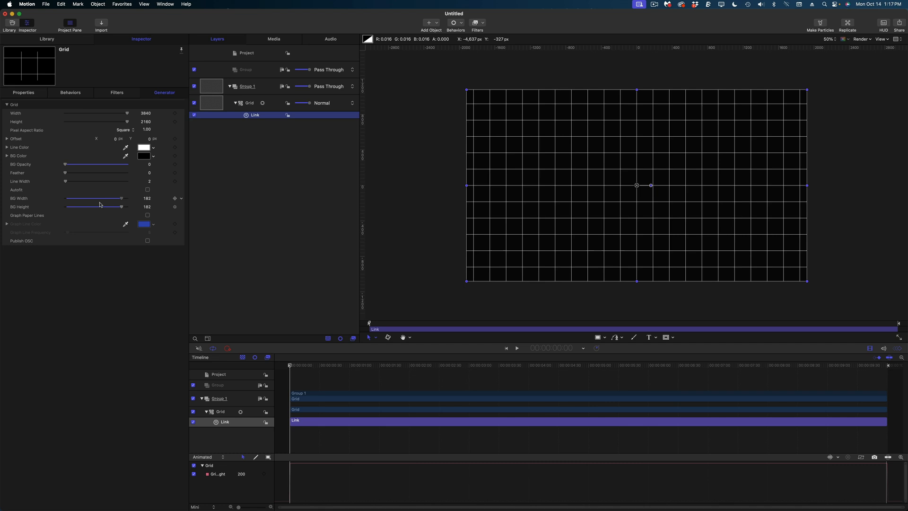
{"action": "left_click_drag", "start_coordinate": [99, 198], "coordinate": [121, 198]}
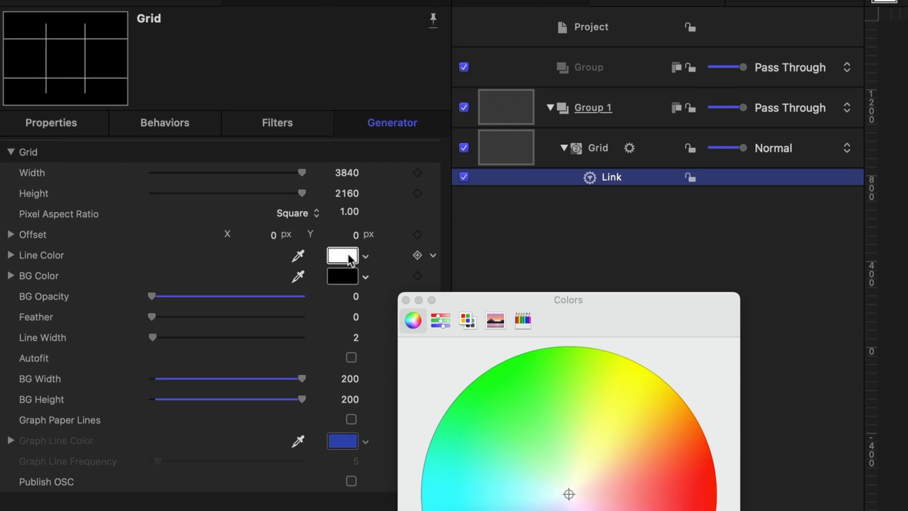
- Change the grid Line Color to light blue (hex 65CBE4)
{"action": "left_click", "coordinate": [439, 320]}
{"action": "type", "text": "65CBE4"}
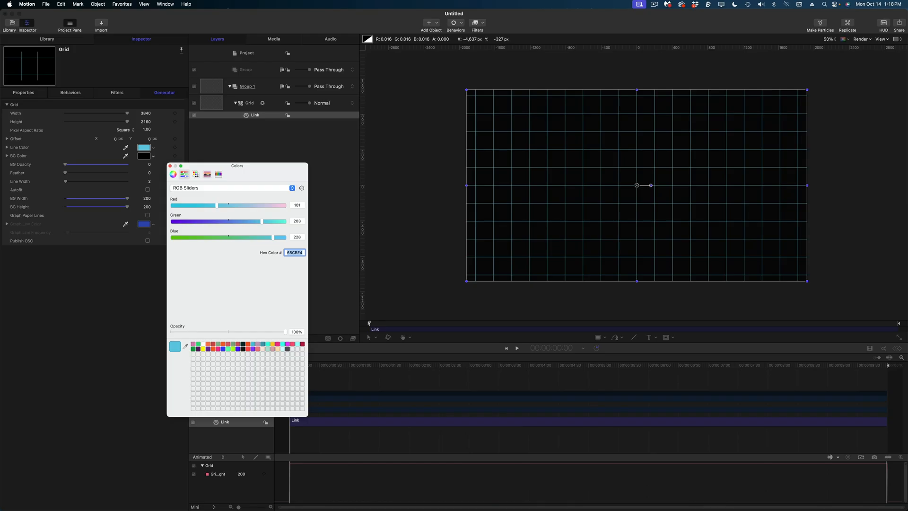
{"action": "left_click", "coordinate": [170, 166]}
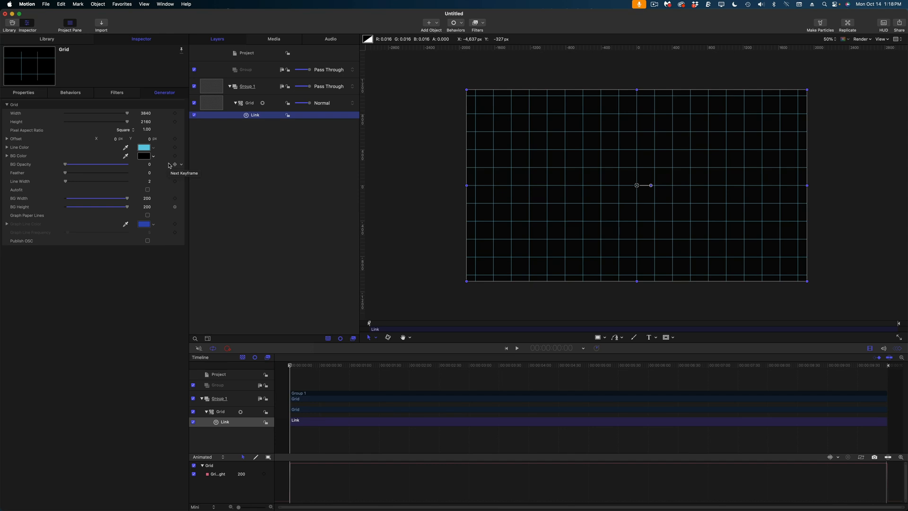
{"action": "mouse_move", "coordinate": [551, 55]}
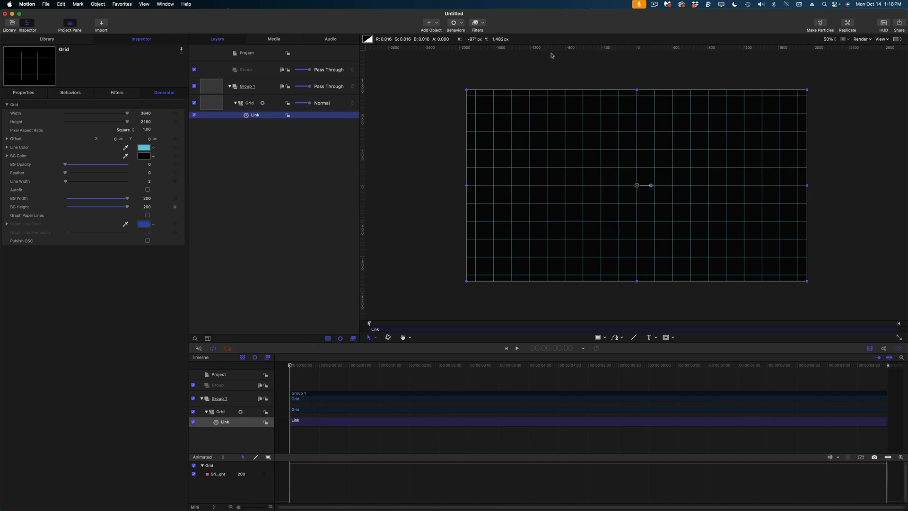
{"action": "mouse_move", "coordinate": [554, 49]}
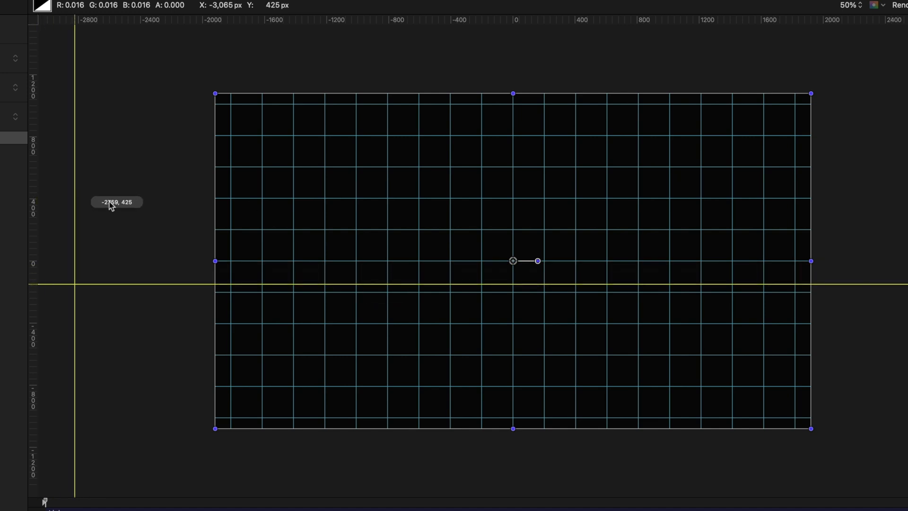
{"action": "mouse_move", "coordinate": [383, 231]}
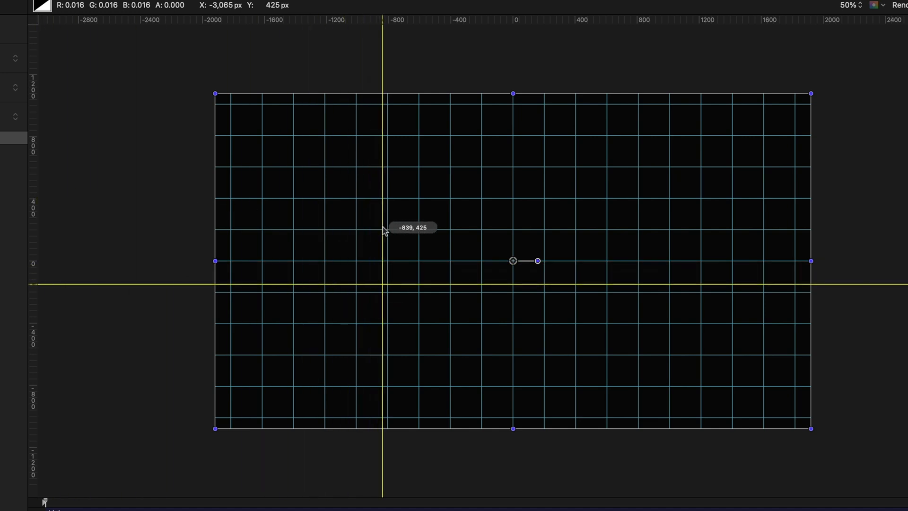
{"action": "mouse_move", "coordinate": [252, 204]}
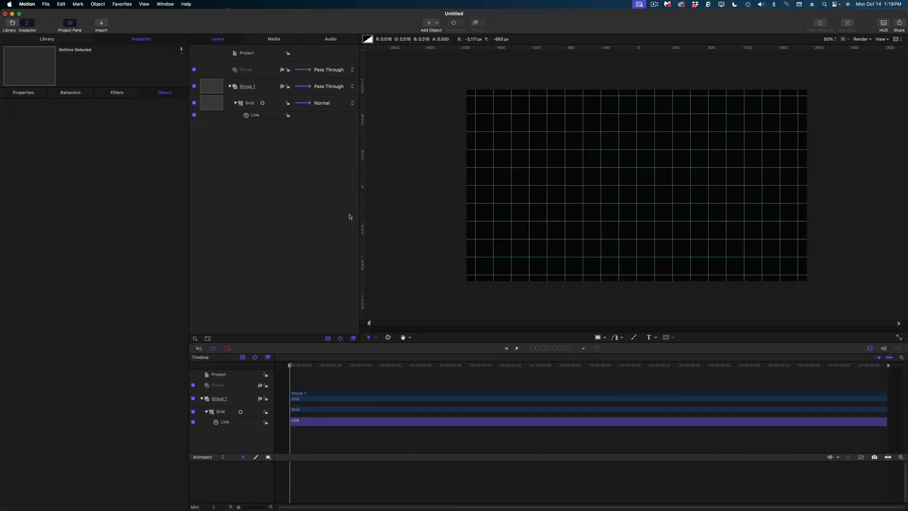
{"action": "mouse_move", "coordinate": [396, 175]}
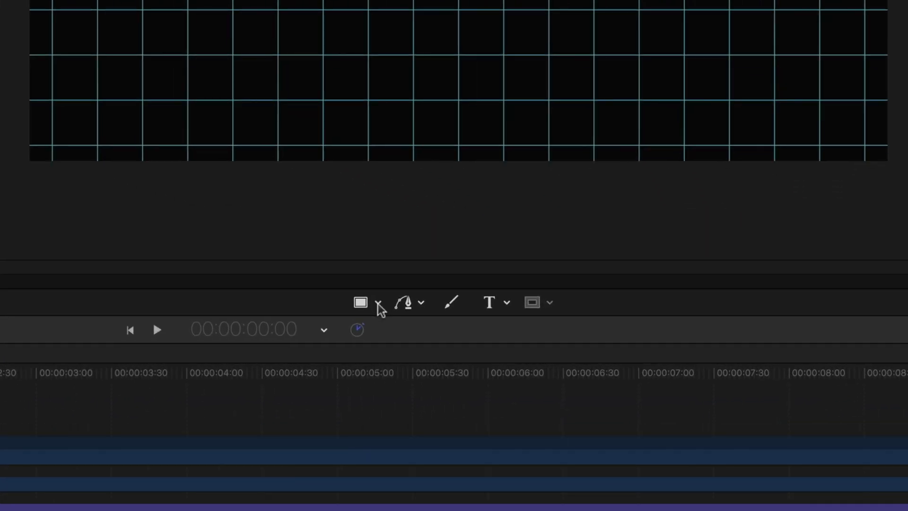
- Reset the line's position to centre and set its brush colour to pink
{"action": "left_click", "coordinate": [360, 301]}
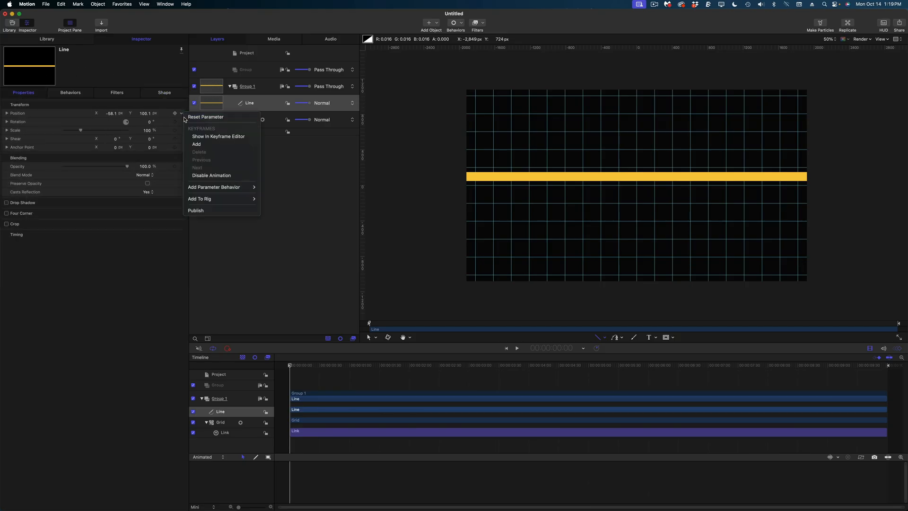
{"action": "left_click", "coordinate": [205, 116]}
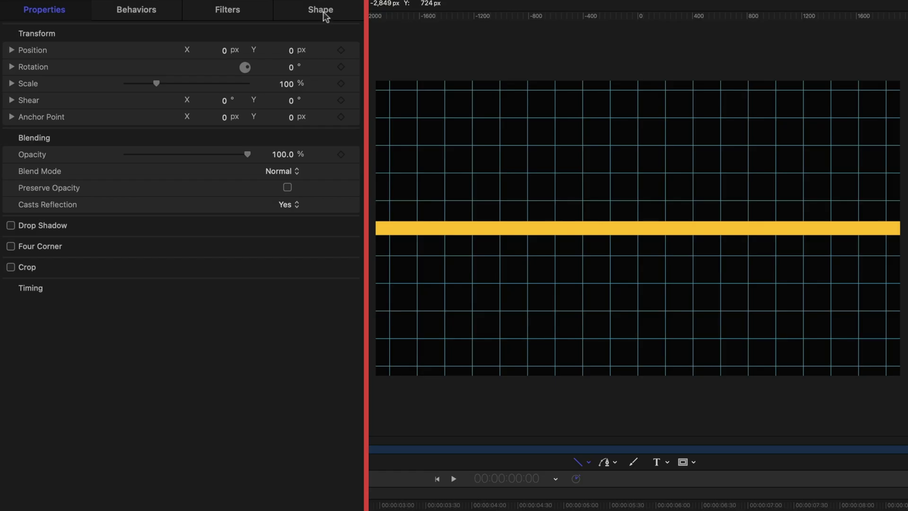
{"action": "left_click", "coordinate": [319, 10]}
{"action": "type", "text": "2"}
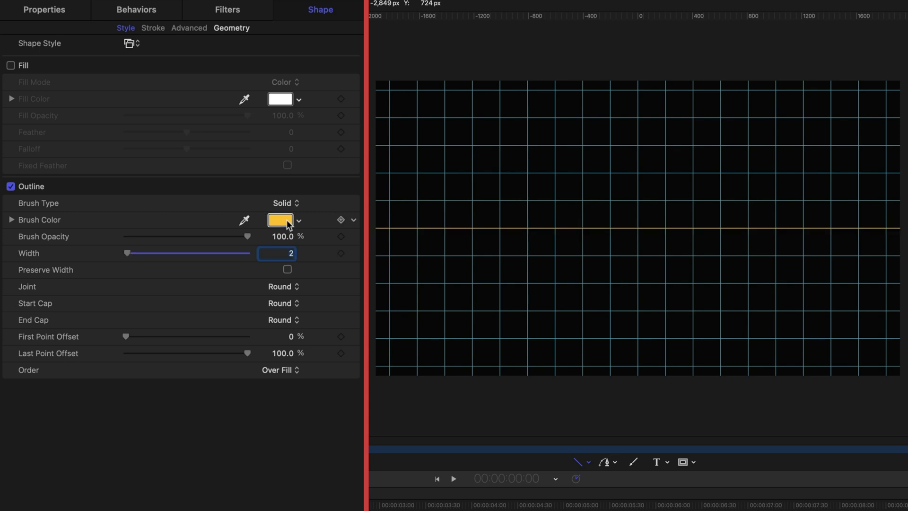
{"action": "left_click", "coordinate": [280, 219]}
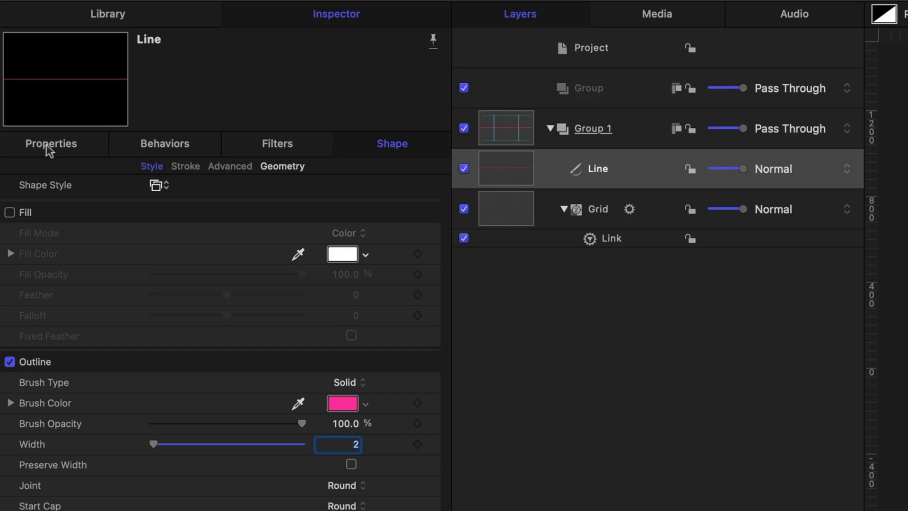
- Set the line's Y position to 870 and rename it Horizontal Line 1
{"action": "left_click", "coordinate": [51, 142]}
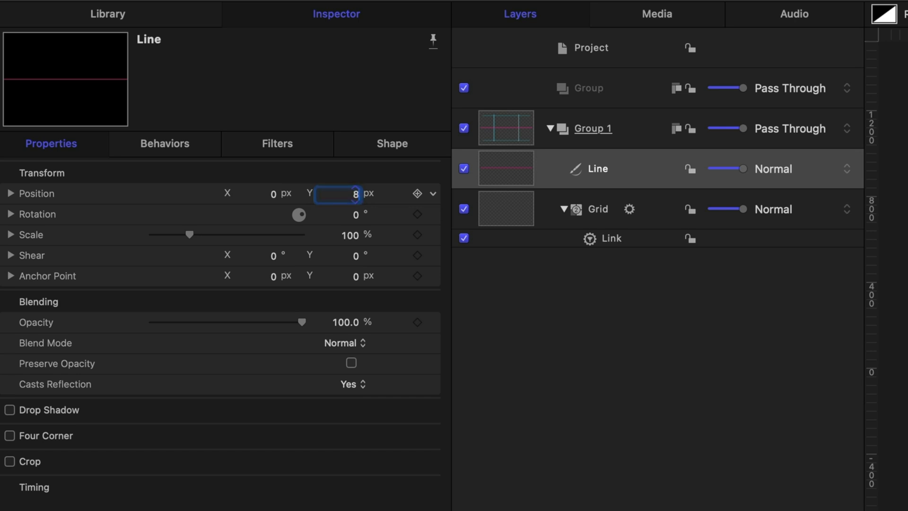
{"action": "type", "text": "870.0"}
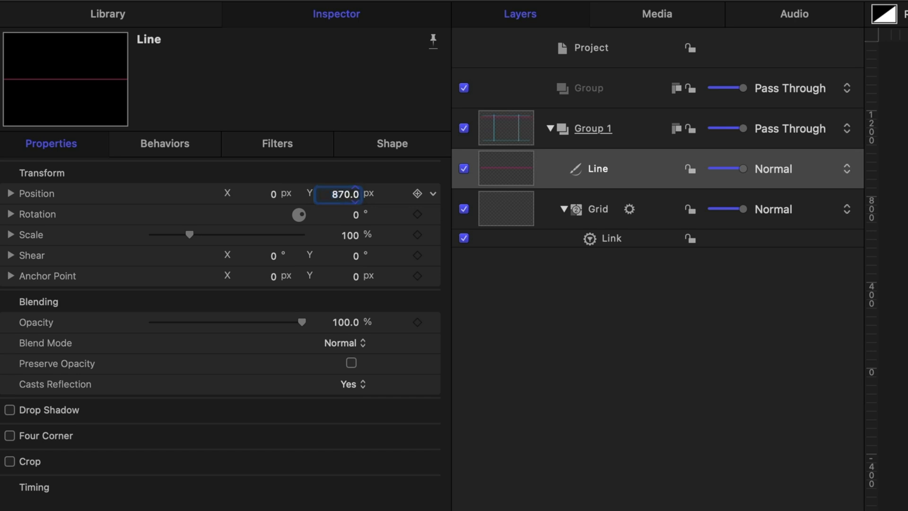
{"action": "double_click", "coordinate": [598, 168]}
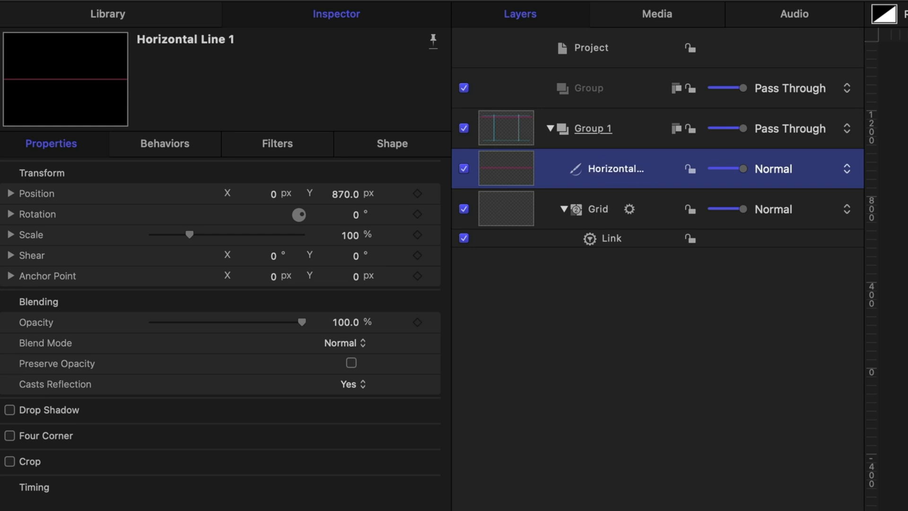
- Duplicate Horizontal Line 1 into an orange Horizontal Line 2 near the bottom
{"action": "right_click", "coordinate": [602, 168]}
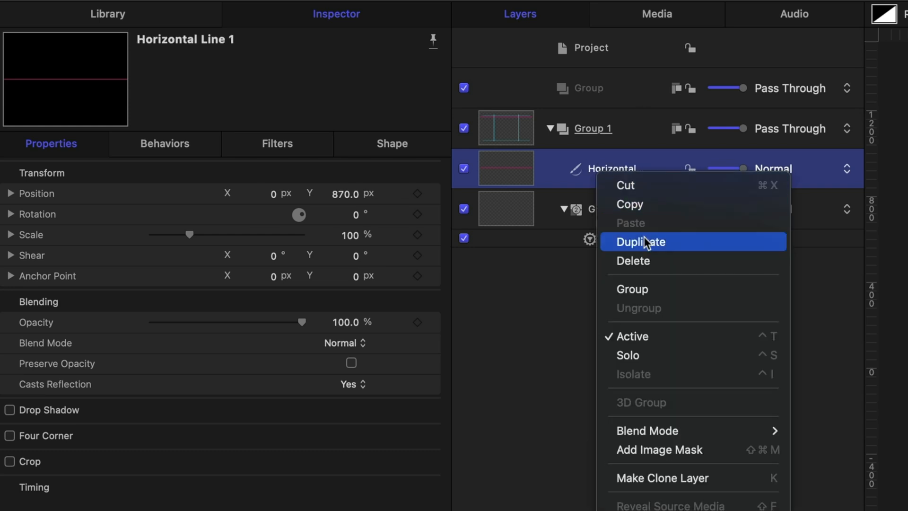
{"action": "left_click", "coordinate": [640, 242]}
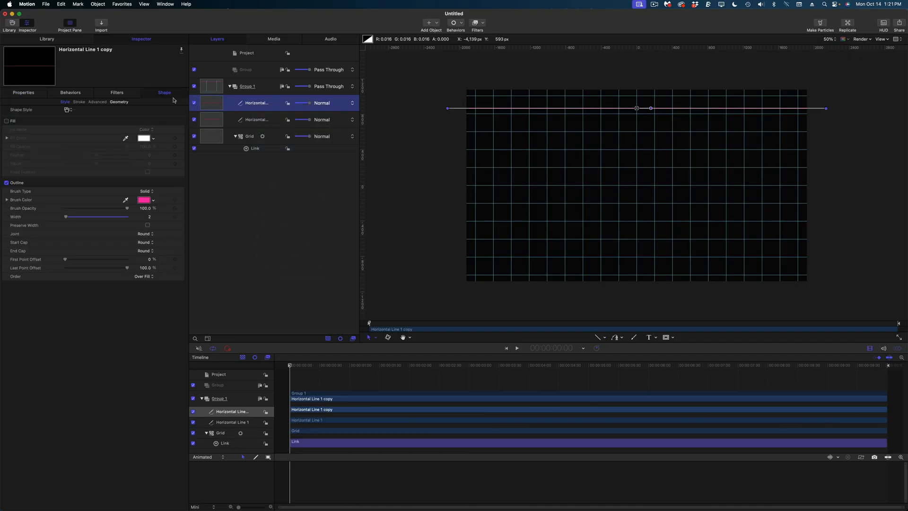
{"action": "left_click", "coordinate": [23, 92]}
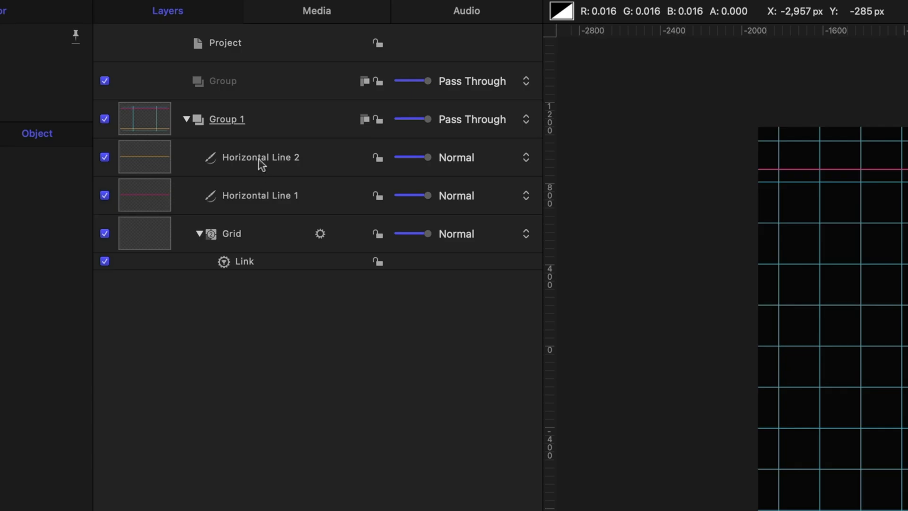
- Duplicate it into a yellow, 90°-rotated Vertical Line 1, then duplicate that for the green guide
{"action": "right_click", "coordinate": [260, 157]}
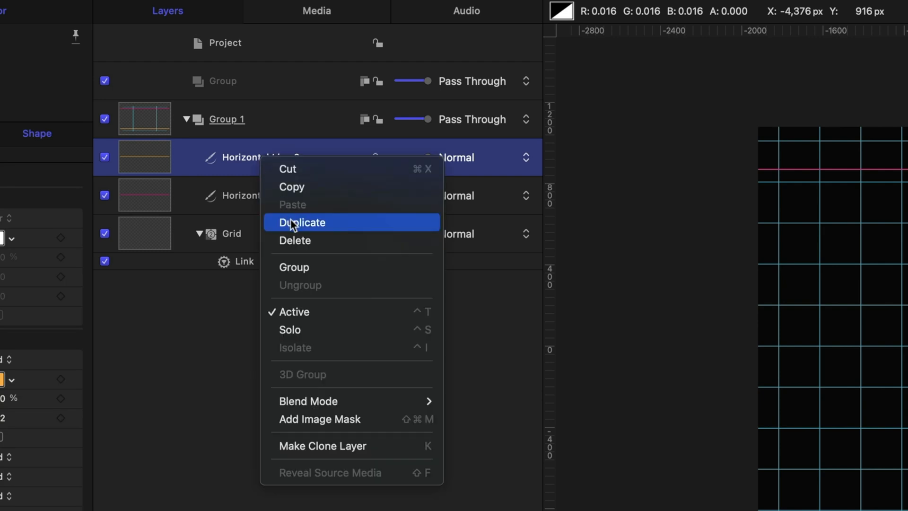
{"action": "left_click", "coordinate": [302, 222]}
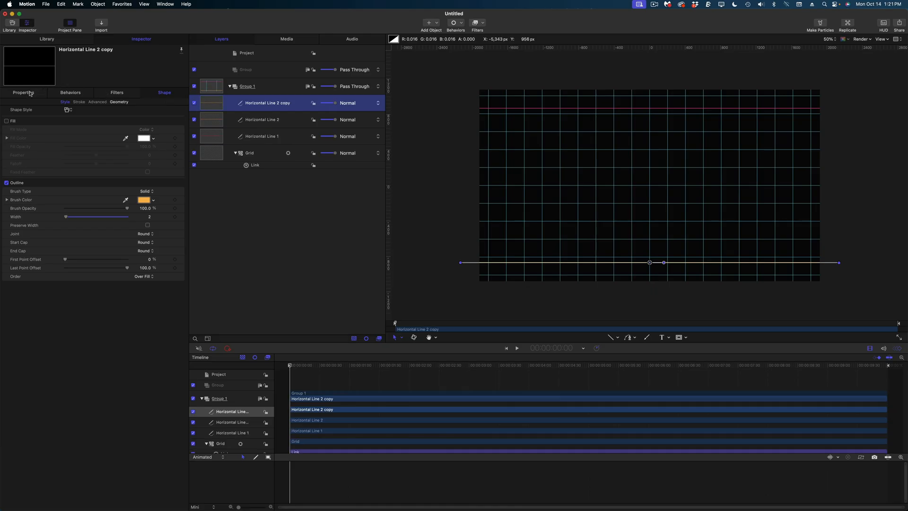
{"action": "left_click", "coordinate": [24, 93]}
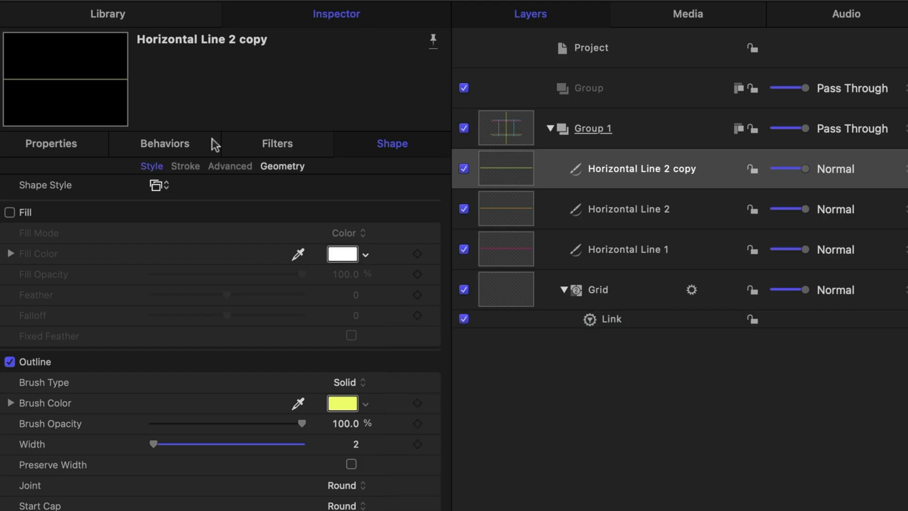
{"action": "left_click", "coordinate": [51, 144]}
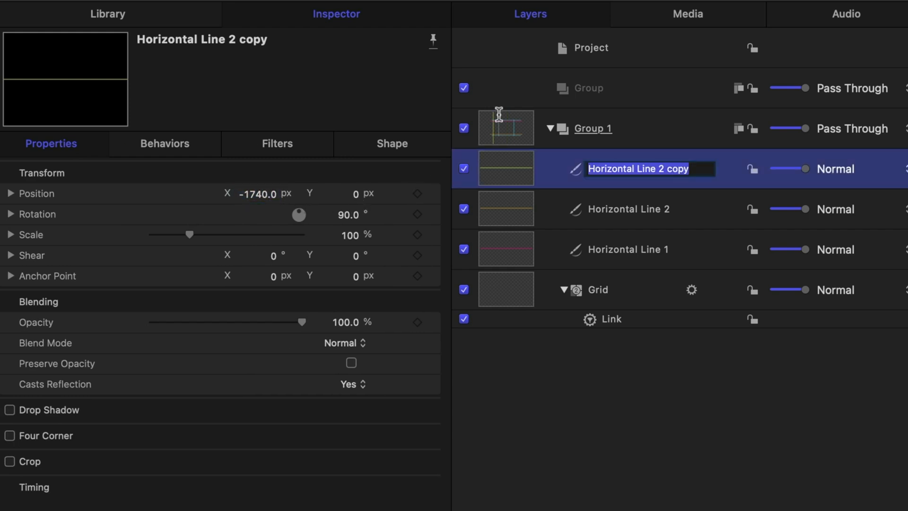
{"action": "type", "text": "Verti"}
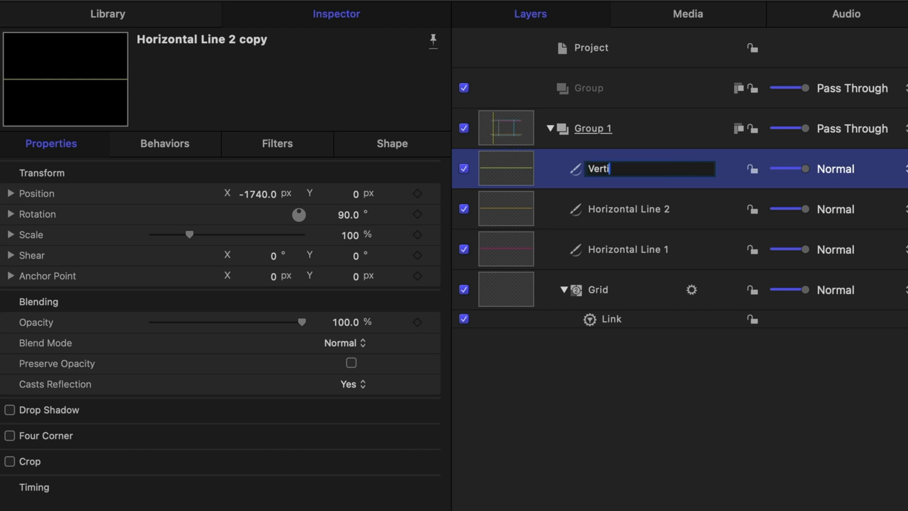
{"action": "right_click", "coordinate": [259, 102]}
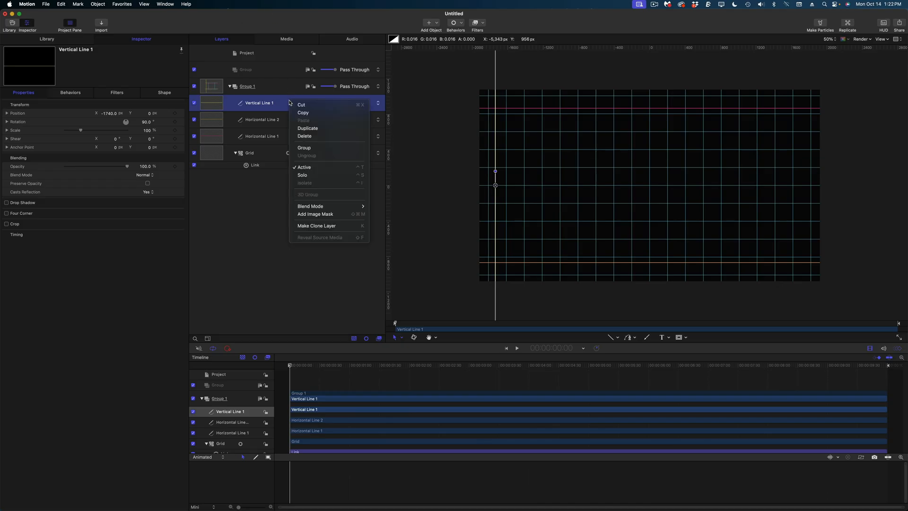
{"action": "left_click", "coordinate": [307, 128]}
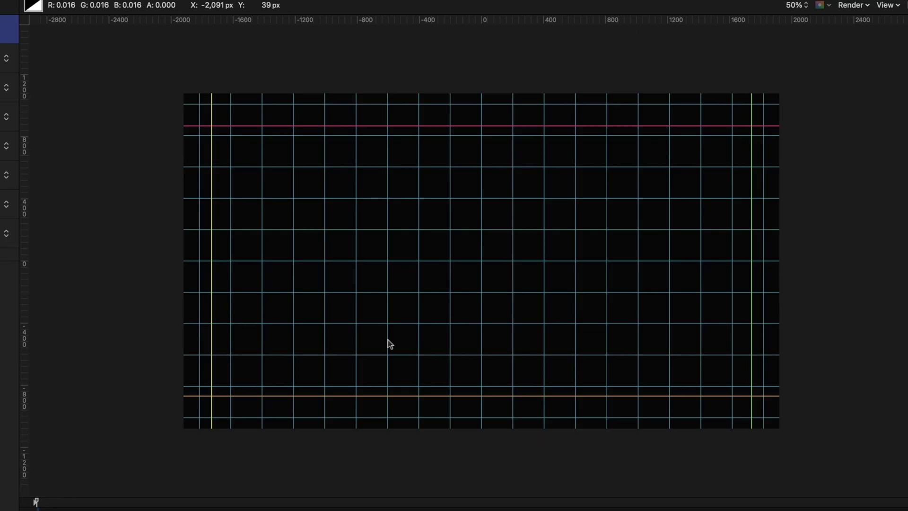
{"action": "mouse_move", "coordinate": [426, 330]}
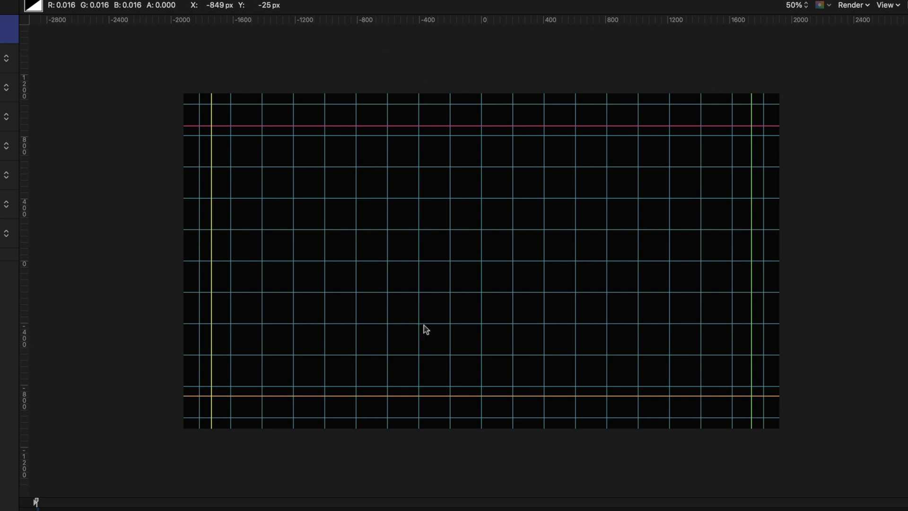
{"action": "mouse_move", "coordinate": [531, 297]}
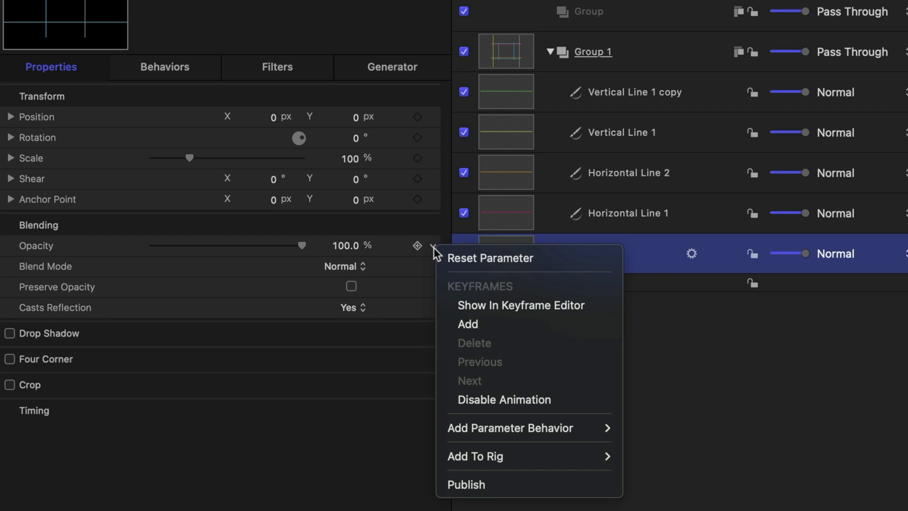
{"action": "mouse_move", "coordinate": [510, 456]}
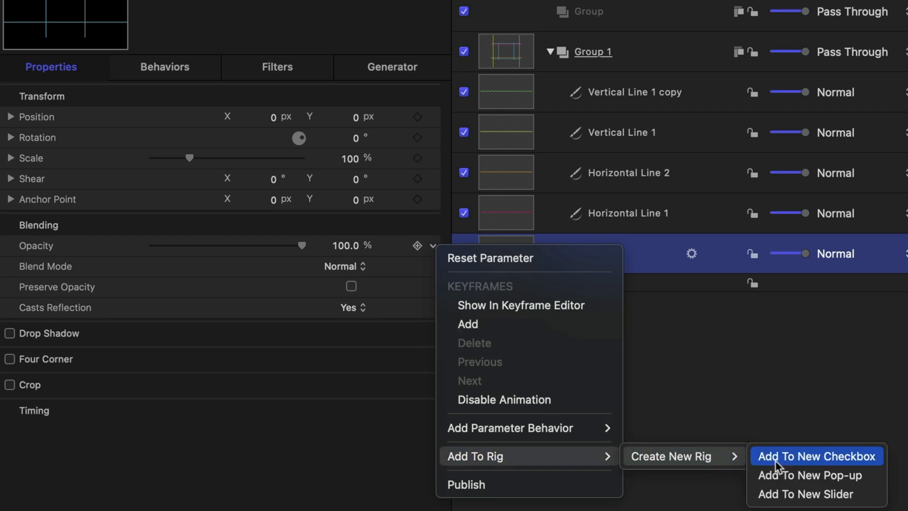
- Rig Grid Opacity to a new checkbox, recording opacity 0 for the unchecked state
{"action": "left_click", "coordinate": [817, 456]}
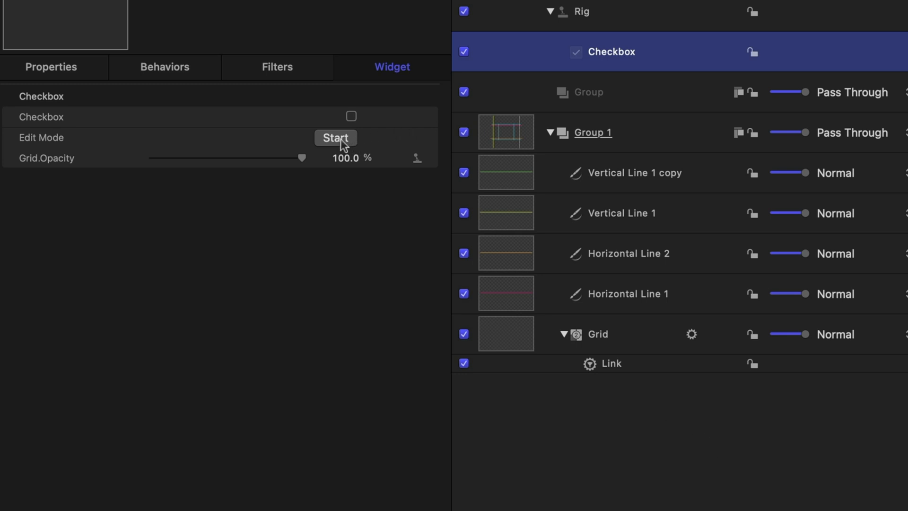
{"action": "left_click", "coordinate": [335, 138]}
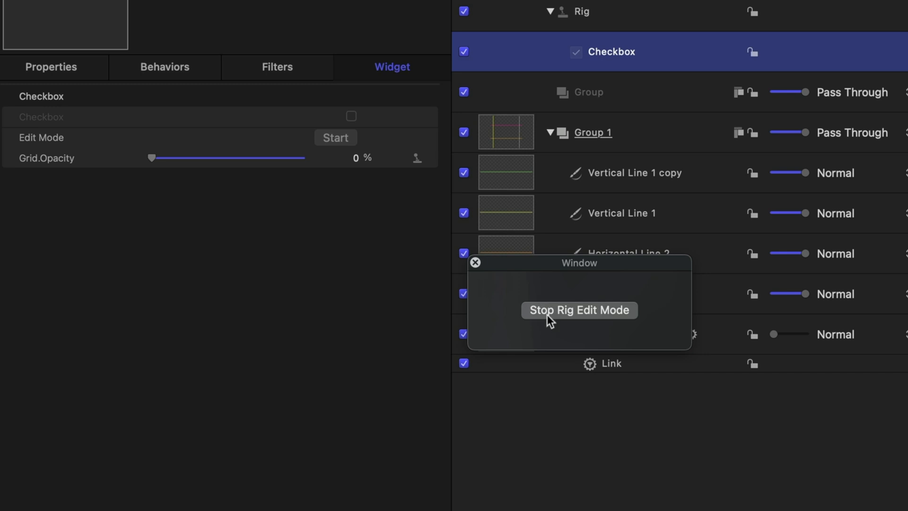
{"action": "left_click", "coordinate": [578, 310]}
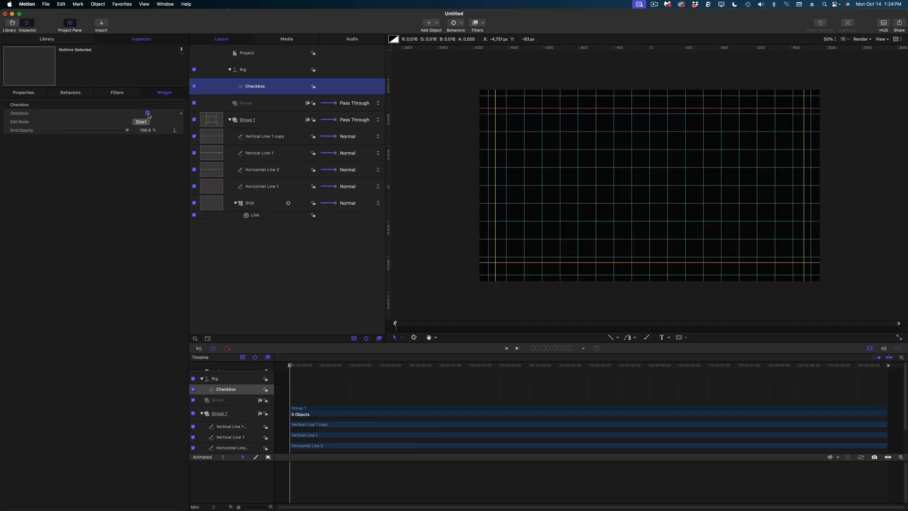
{"action": "left_click_drag", "start_coordinate": [127, 130], "coordinate": [65, 130]}
{"action": "type", "text": "Grid On"}
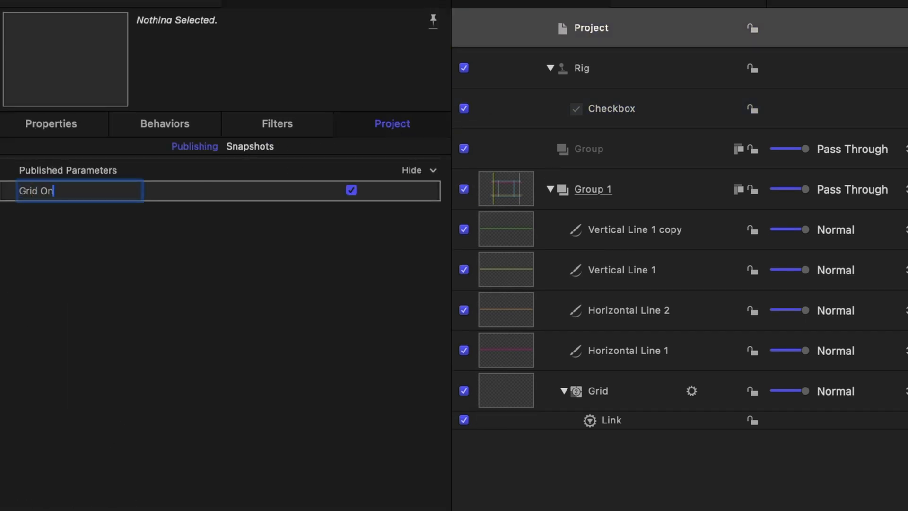
- Name the checkbox Grid On/Off, confirm Grid Size, and name the published line colour Grid Color
{"action": "type", "text": "/Off"}
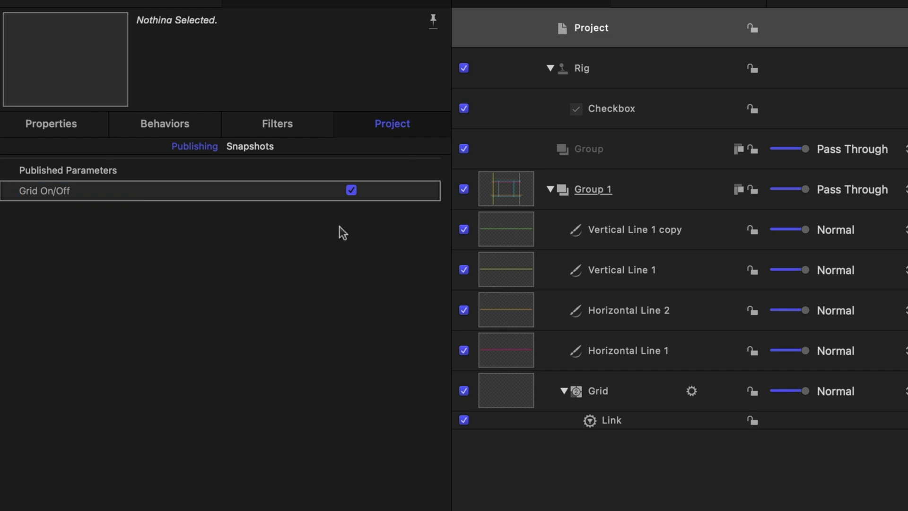
{"action": "left_click", "coordinate": [597, 390]}
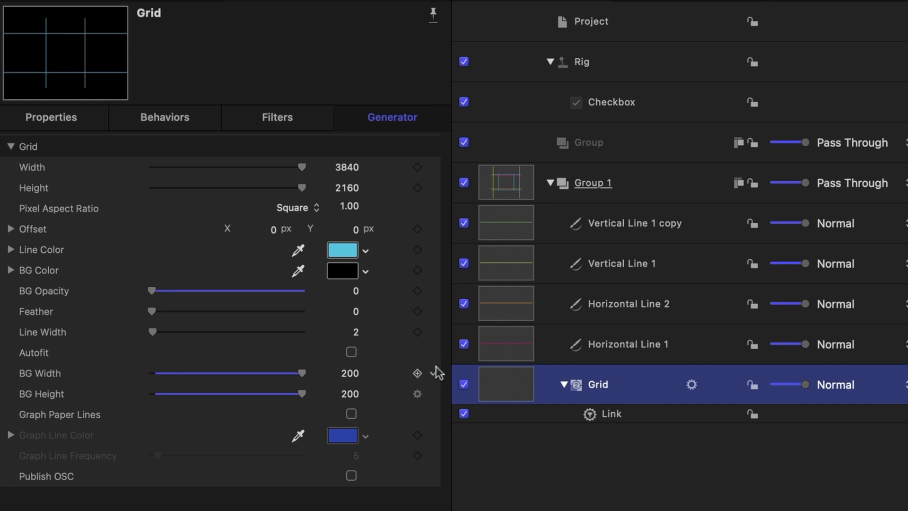
{"action": "scroll", "scroll_direction": "down", "scroll_amount": 3}
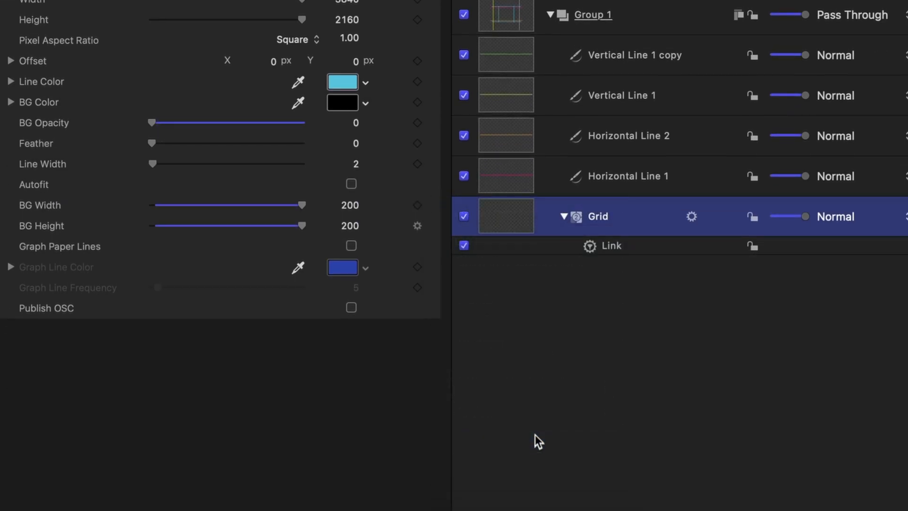
{"action": "left_click", "coordinate": [590, 78]}
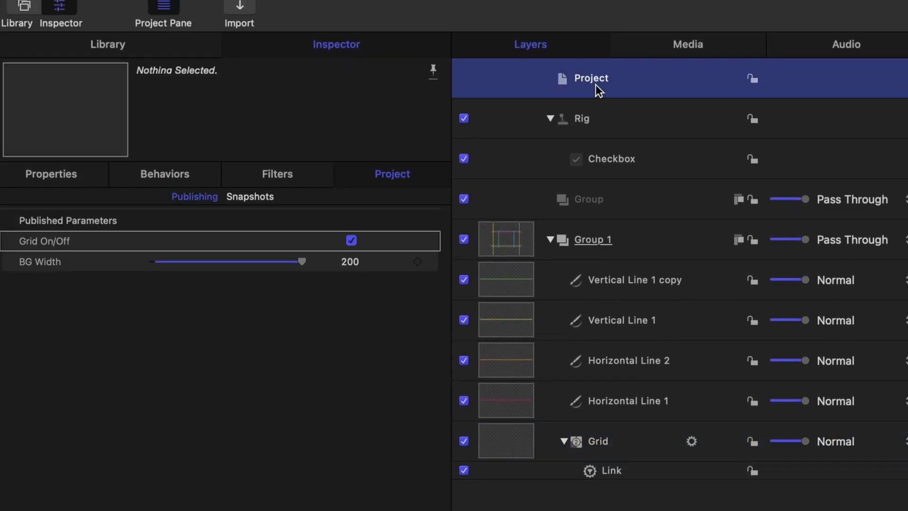
{"action": "mouse_move", "coordinate": [322, 186]}
{"action": "type", "text": "Grid Size"}
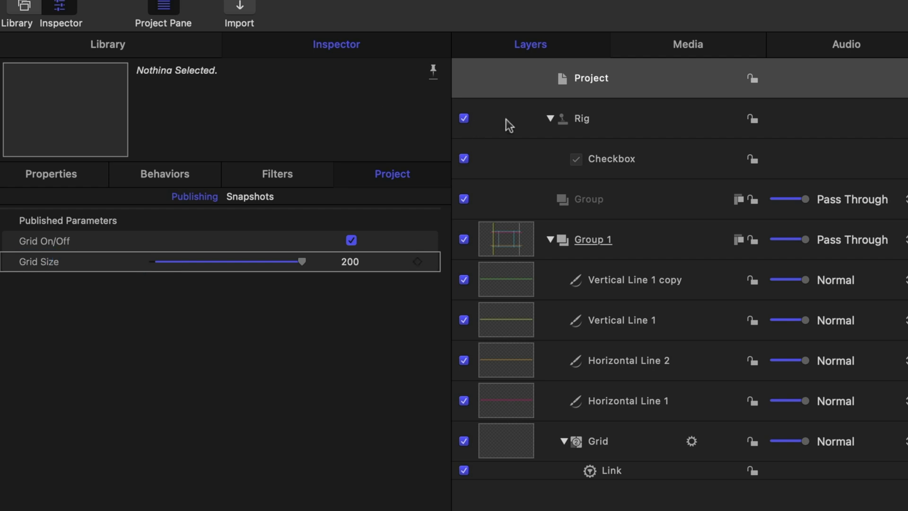
{"action": "left_click", "coordinate": [598, 441]}
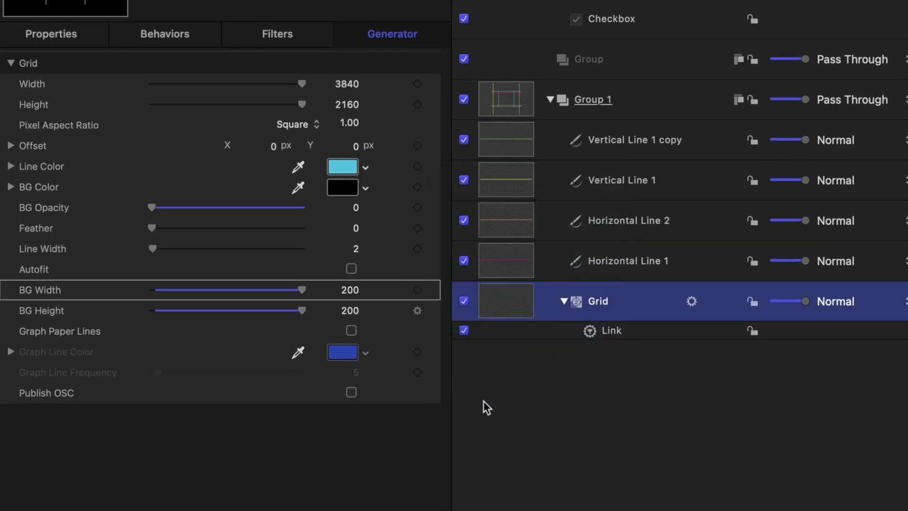
{"action": "mouse_move", "coordinate": [497, 87]}
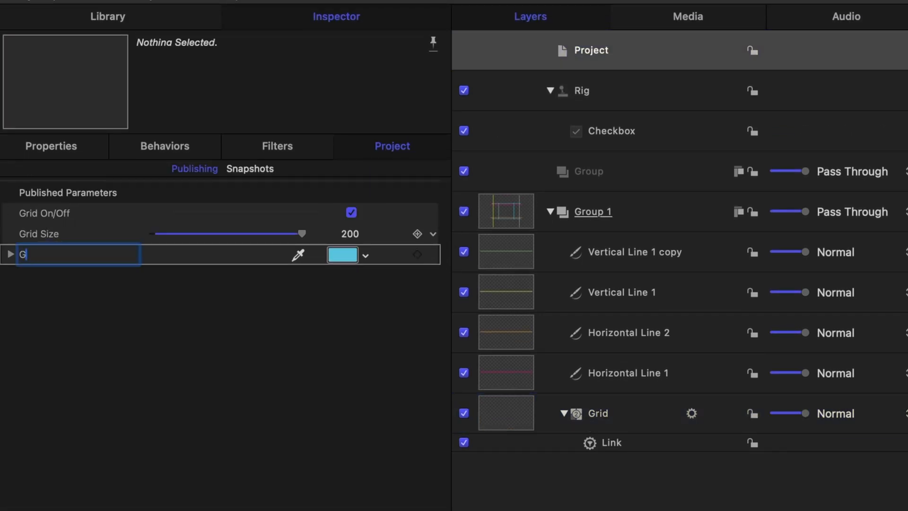
{"action": "type", "text": "Grid Color"}
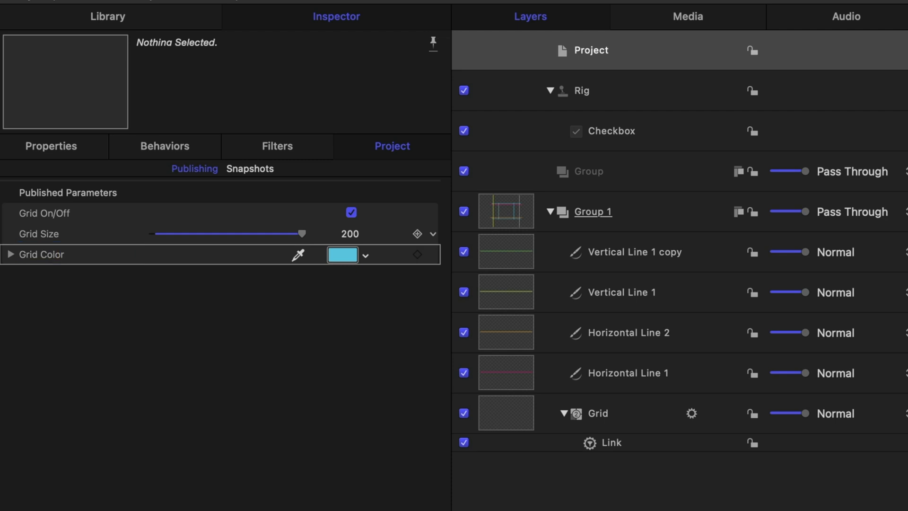
{"action": "mouse_move", "coordinate": [602, 366]}
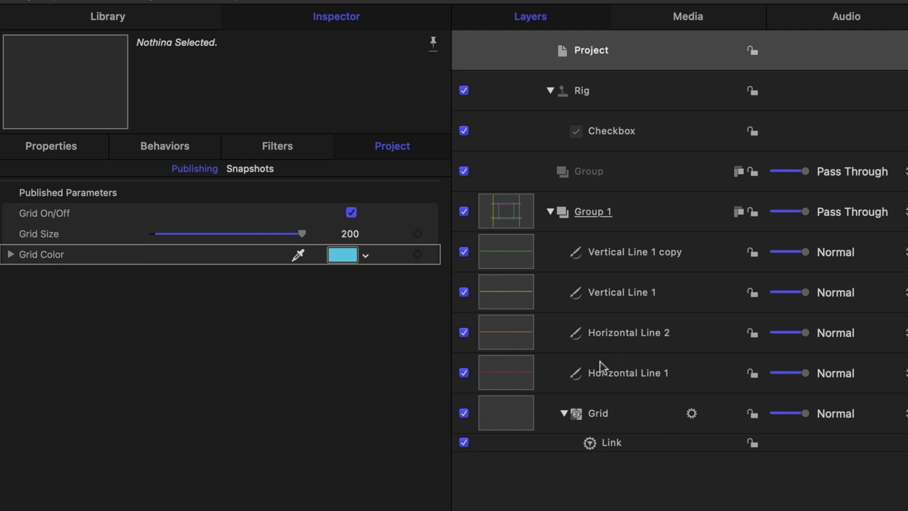
- Rig Horizontal Line 1's opacity to a new published on/off checkbox
{"action": "left_click", "coordinate": [632, 373]}
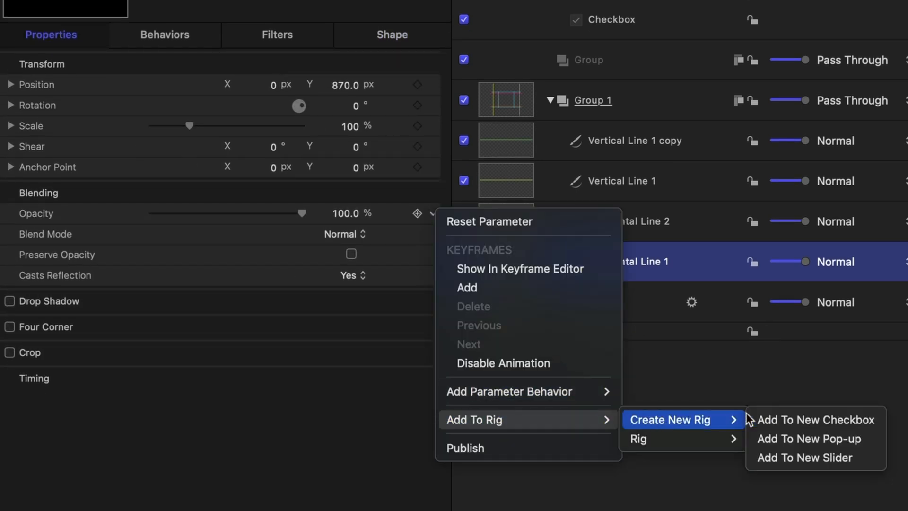
{"action": "left_click", "coordinate": [819, 420]}
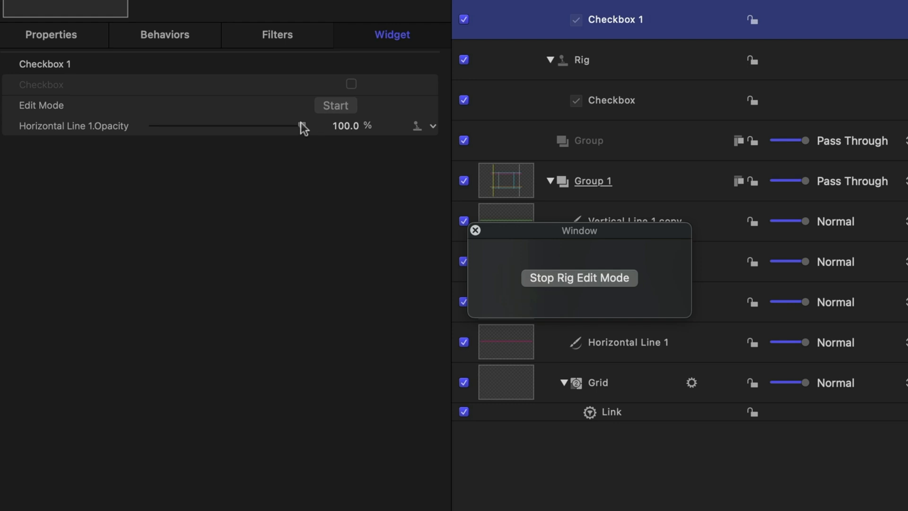
{"action": "left_click_drag", "start_coordinate": [301, 126], "coordinate": [152, 126]}
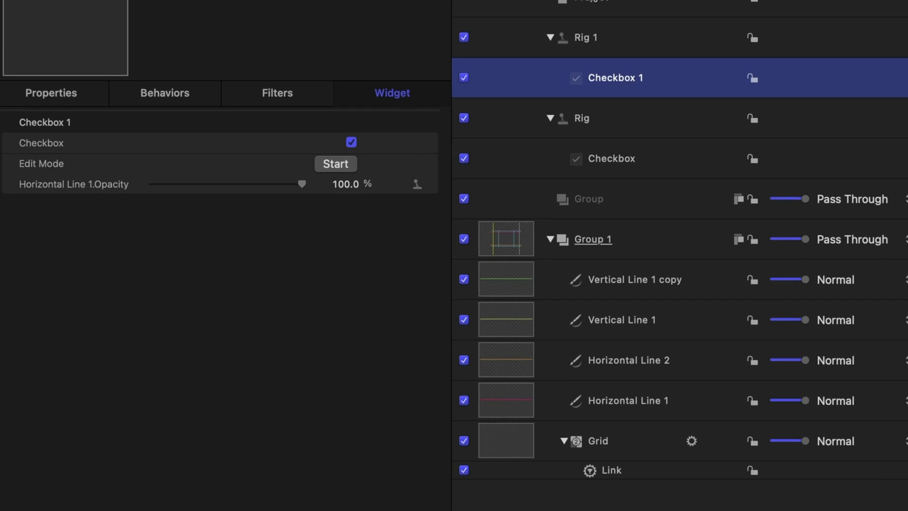
{"action": "left_click", "coordinate": [590, 44]}
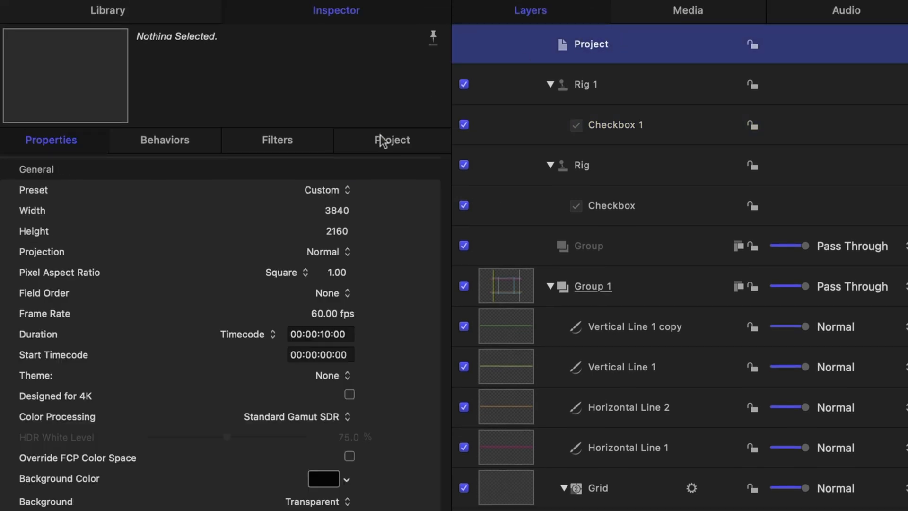
{"action": "mouse_move", "coordinate": [387, 143]}
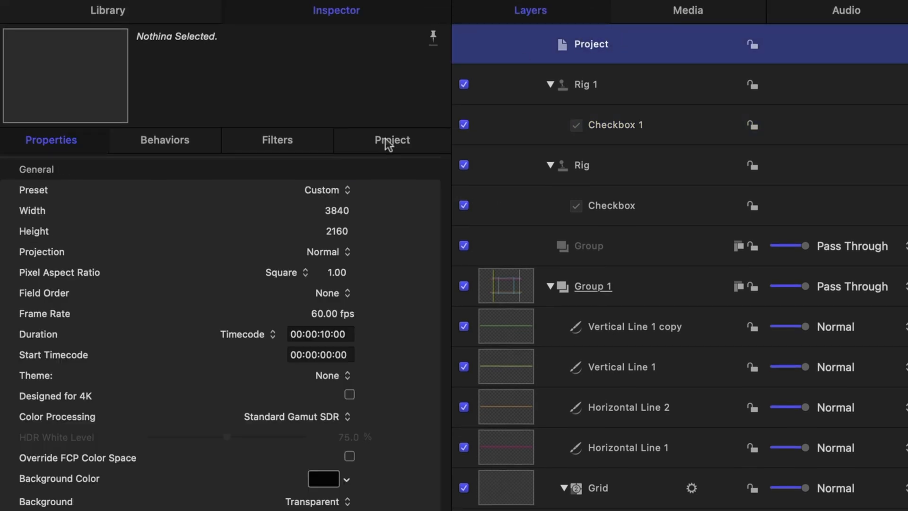
{"action": "left_click", "coordinate": [393, 140]}
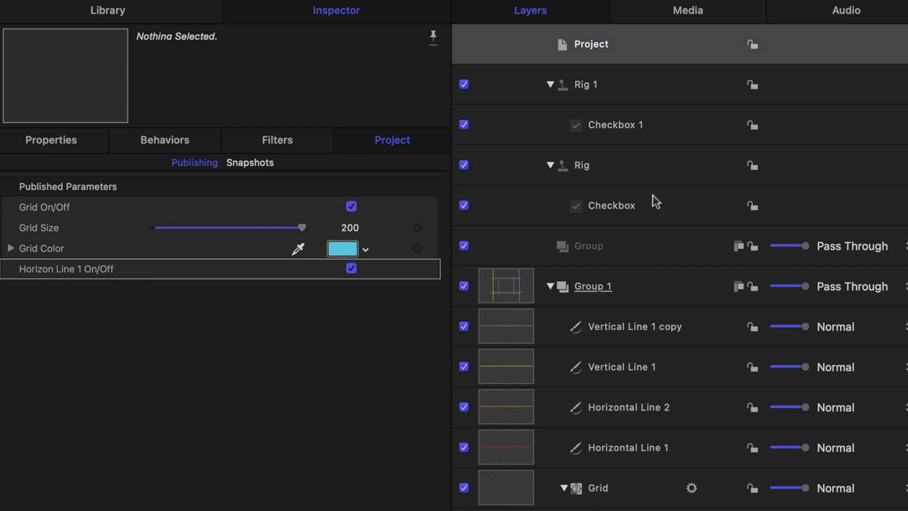
- Publish Horizontal Line 1's Y position (870) from its Position parameter
{"action": "left_click", "coordinate": [628, 447]}
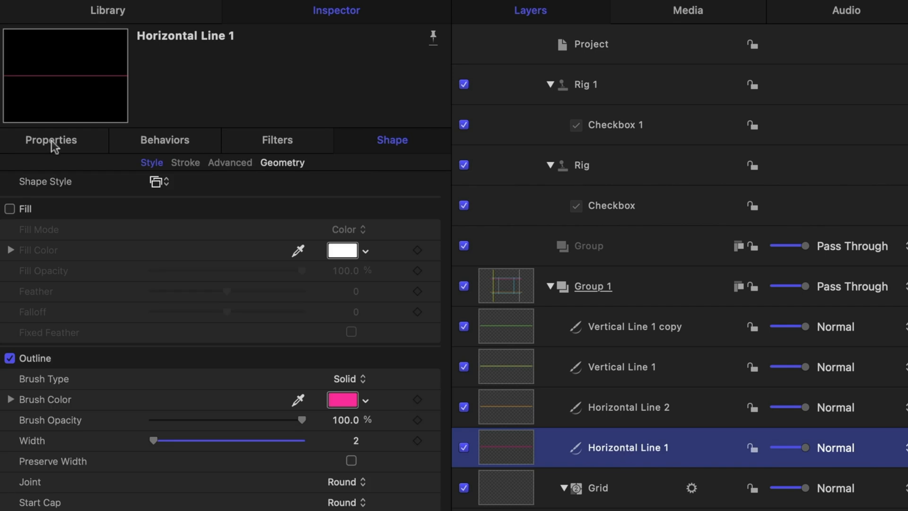
{"action": "left_click", "coordinate": [51, 139]}
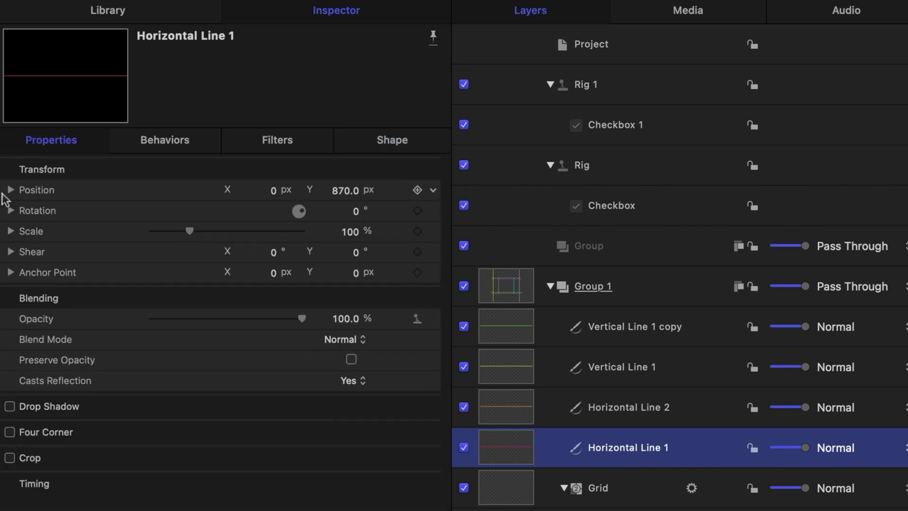
{"action": "left_click", "coordinate": [9, 189]}
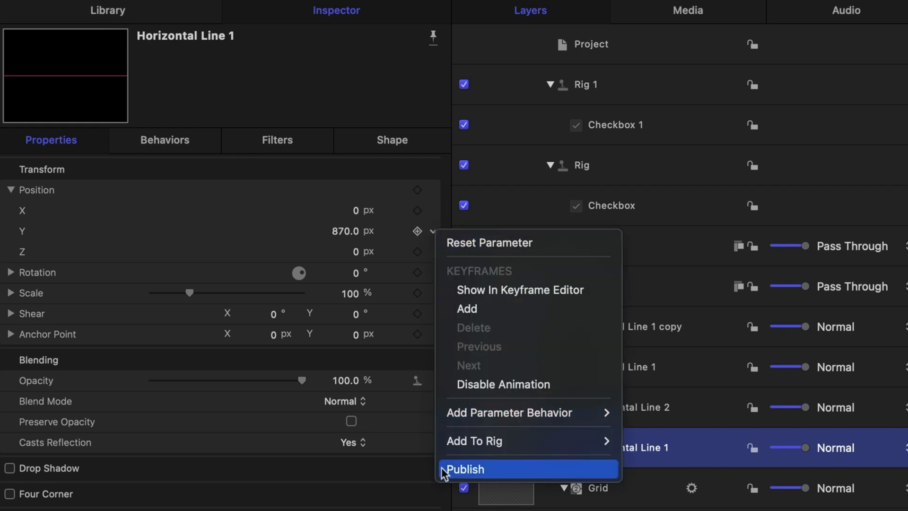
{"action": "left_click", "coordinate": [465, 469]}
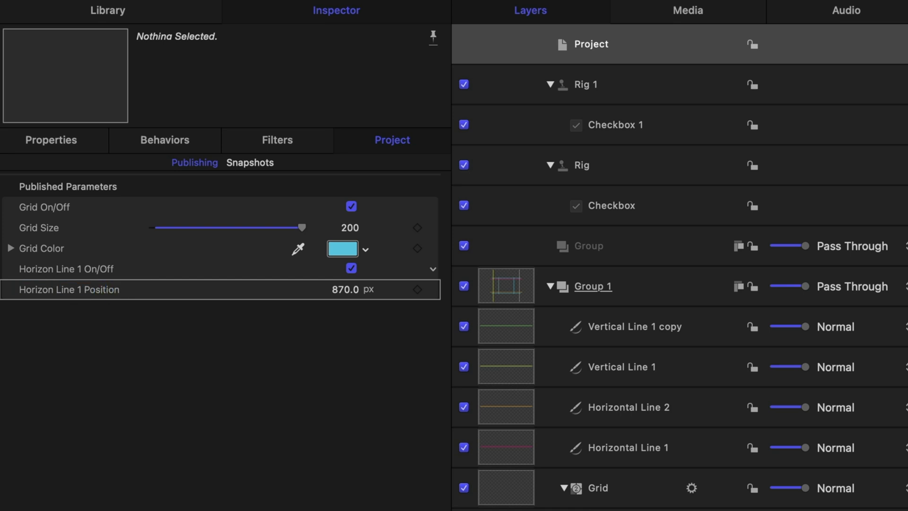
{"action": "left_click", "coordinate": [628, 447]}
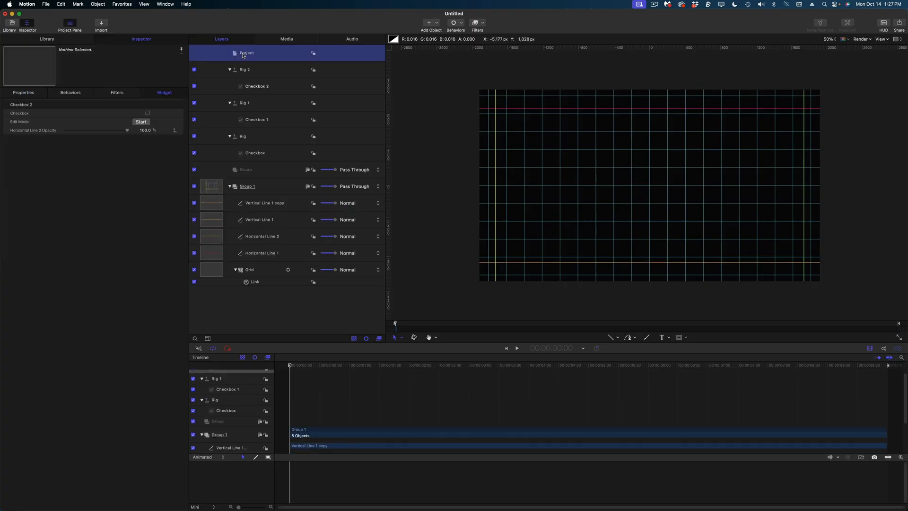
- Rig Horizontal Line 2 with a new checkbox and publish its line controls
{"action": "left_click", "coordinate": [262, 236]}
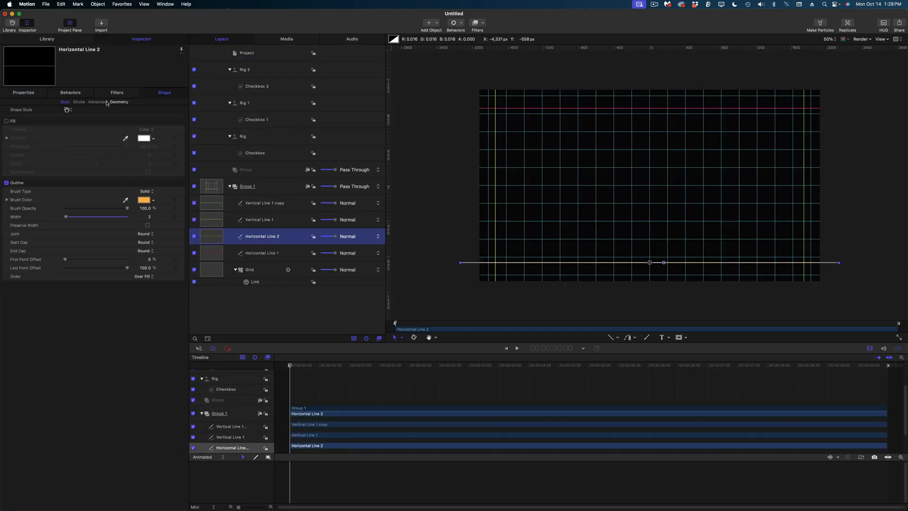
{"action": "left_click", "coordinate": [246, 53]}
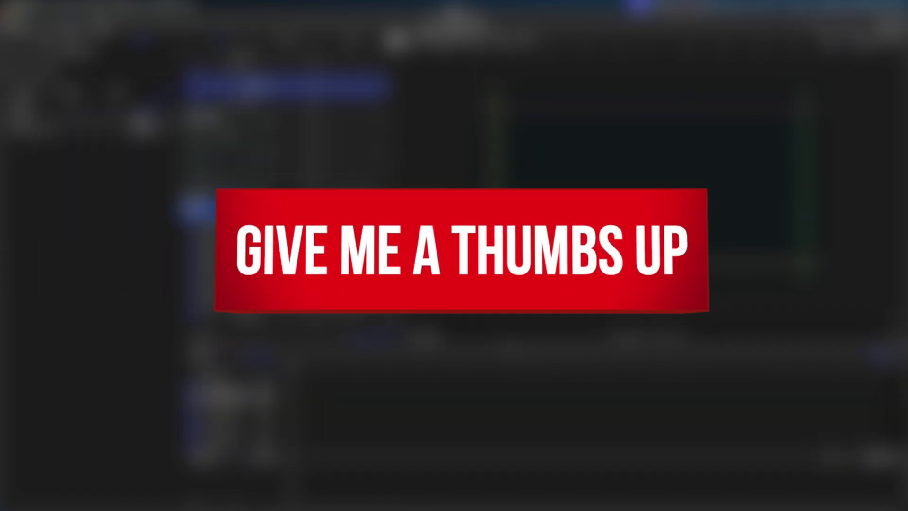
{"action": "left_click", "coordinate": [60, 5]}
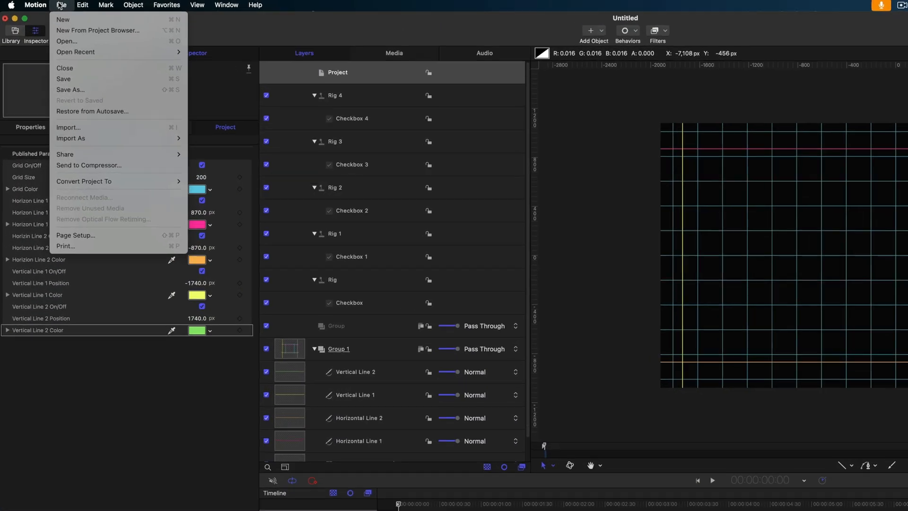
{"action": "mouse_move", "coordinate": [137, 179]}
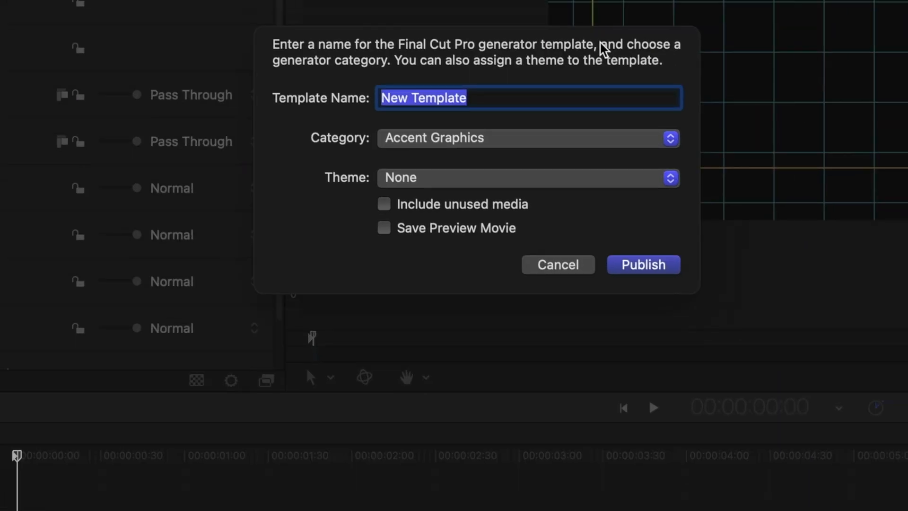
- Publish the template as 'GRID AND GUIDE' under the custom generators category
{"action": "type", "text": "GRID AND GUIDE"}
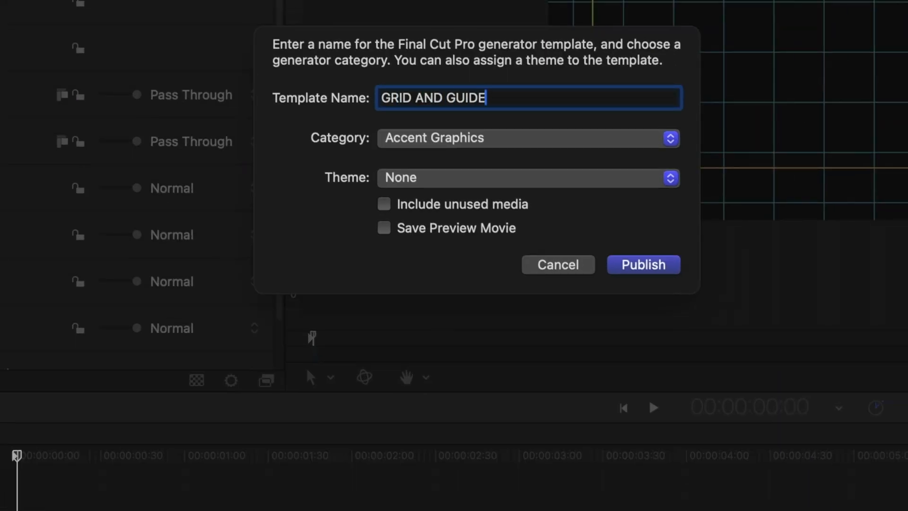
{"action": "left_click", "coordinate": [527, 138]}
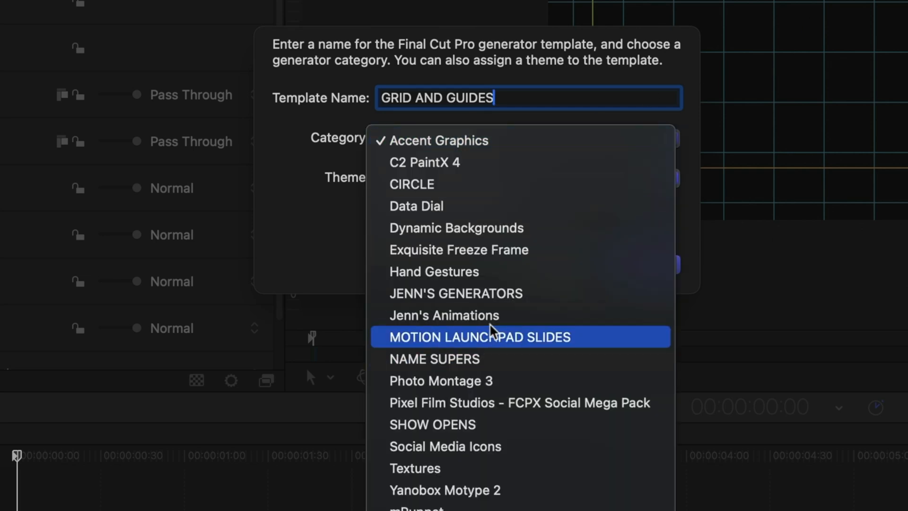
{"action": "left_click", "coordinate": [456, 294]}
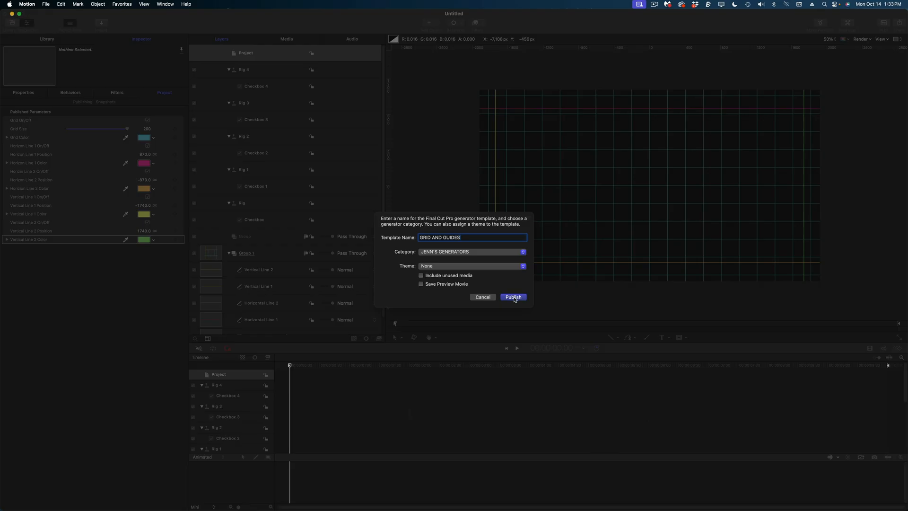
{"action": "left_click", "coordinate": [512, 297]}
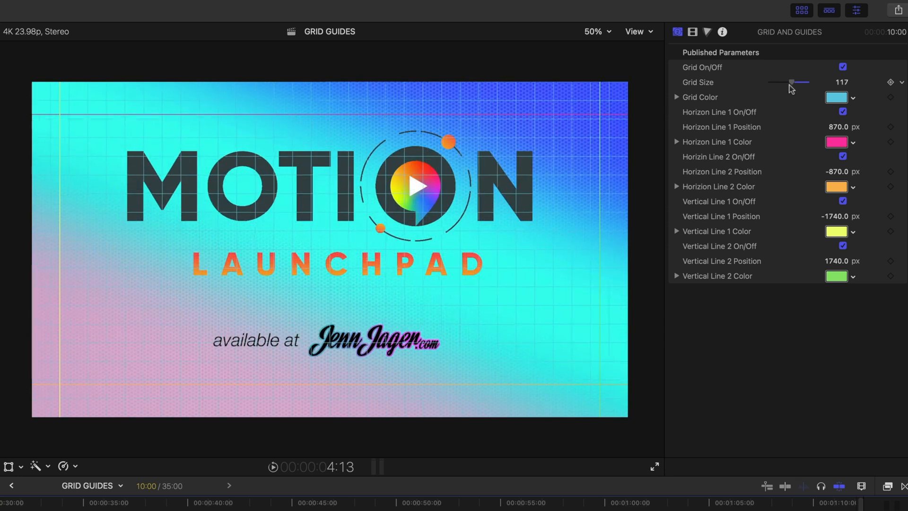
- Make the grid white, view the title's video settings, and select the GRID AND GUIDES clip
{"action": "left_click", "coordinate": [836, 97]}
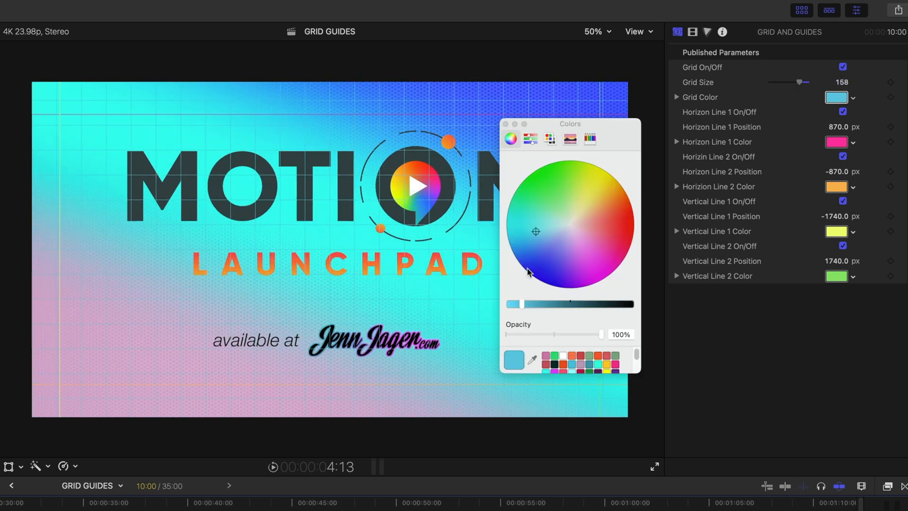
{"action": "left_click", "coordinate": [570, 224]}
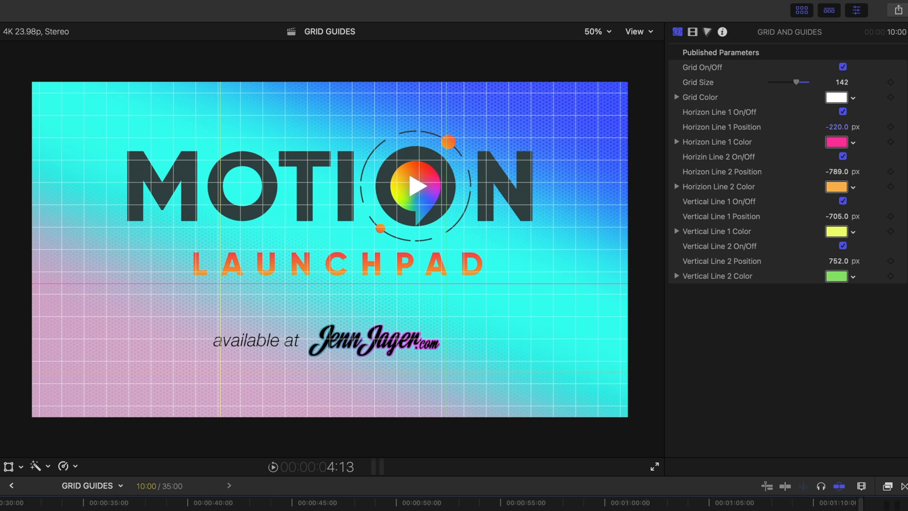
{"action": "left_click", "coordinate": [592, 31]}
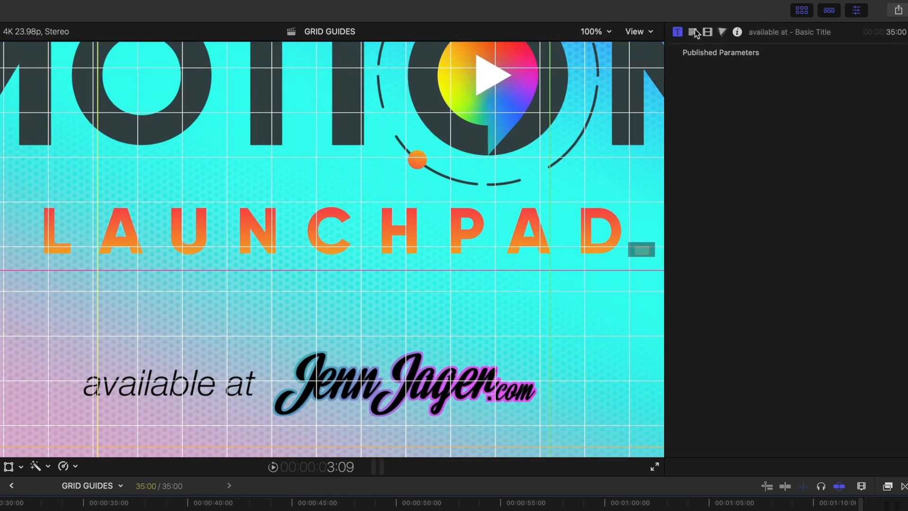
{"action": "left_click", "coordinate": [692, 31]}
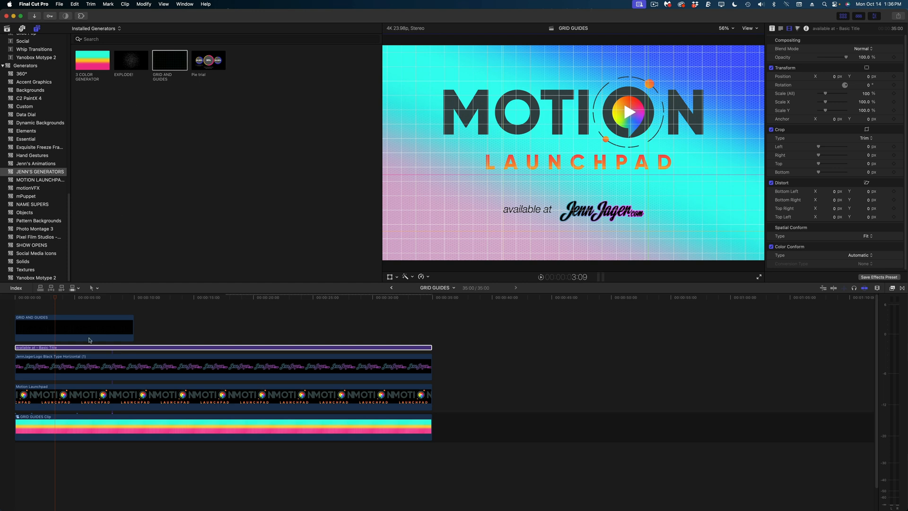
{"action": "left_click", "coordinate": [73, 328]}
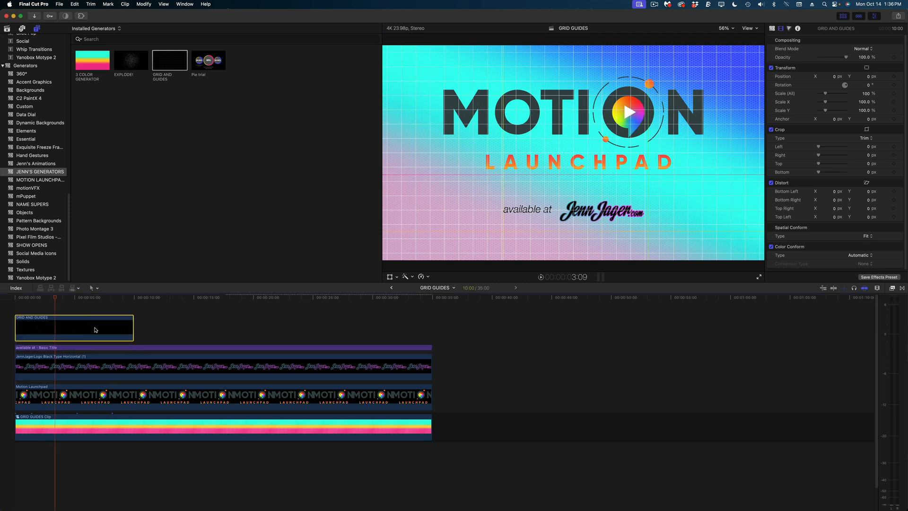